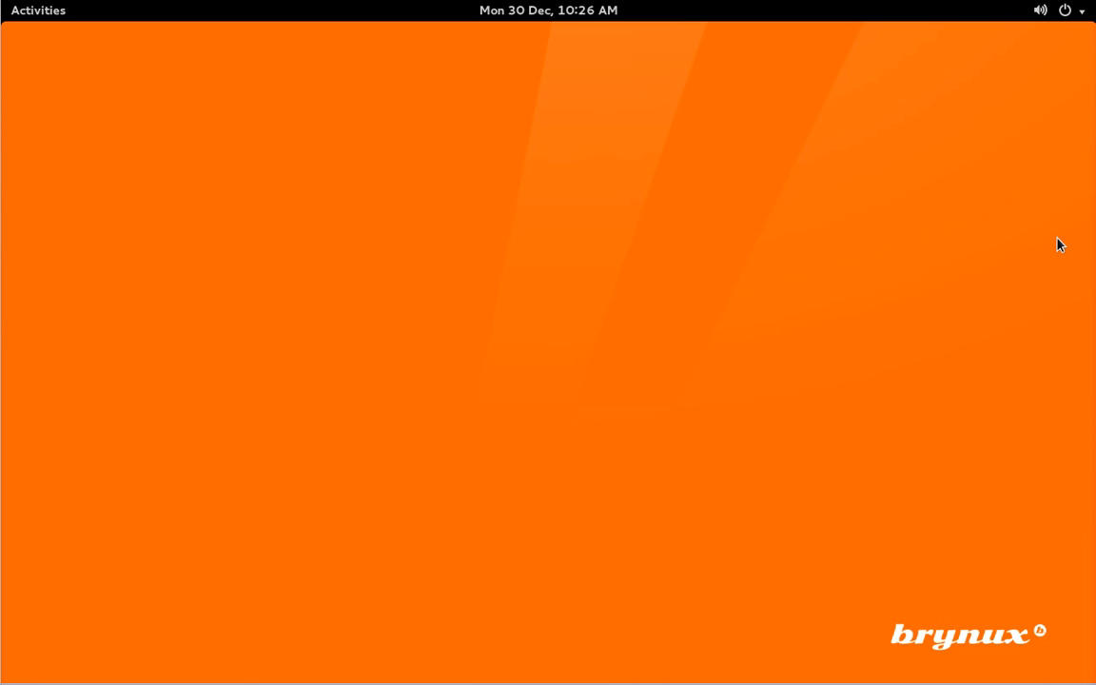
mouse_move(161, 182)
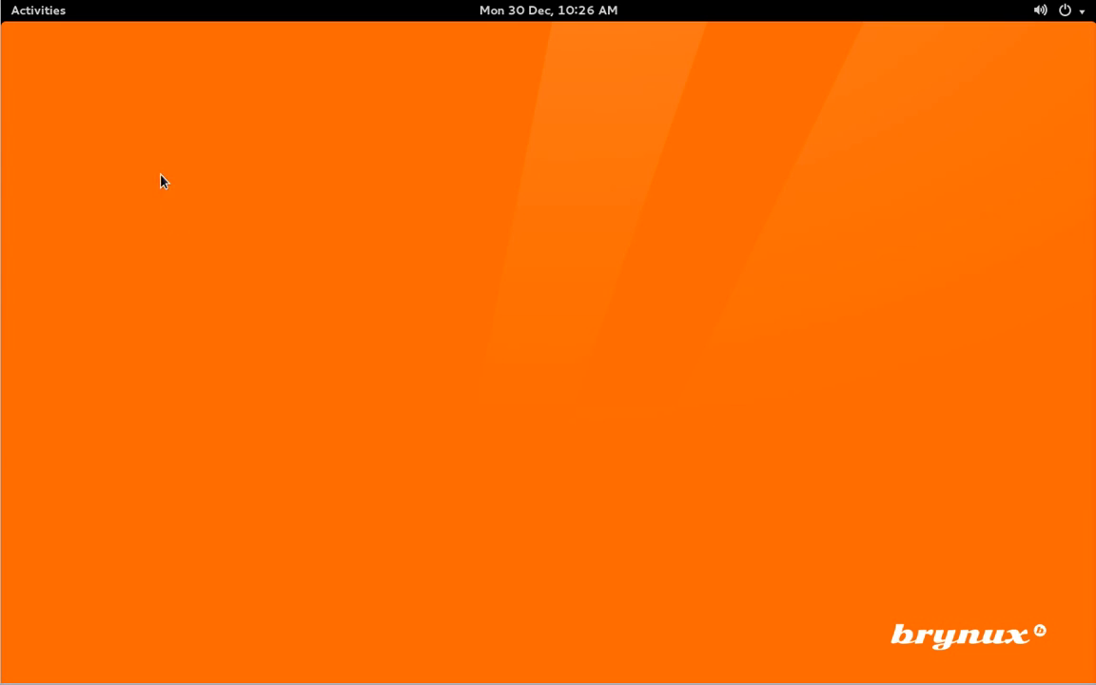
mouse_move(36, 18)
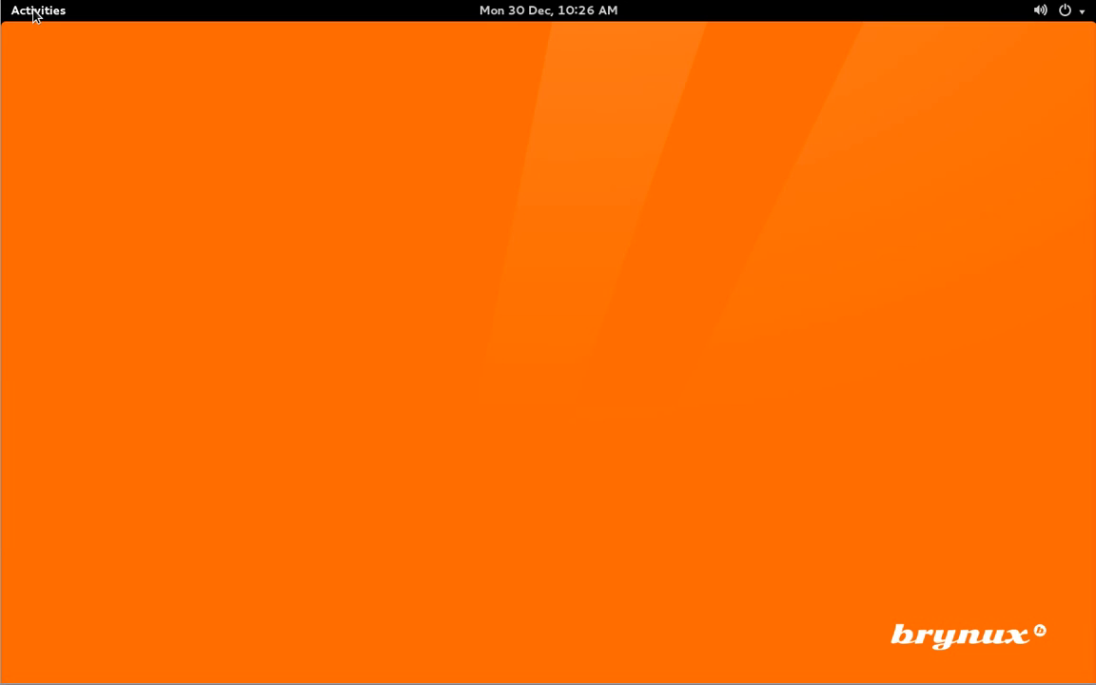
Step: Launch Thunderbird from the GNOME Activities dash and accept the Google Contacts reload prompt
click(38, 10)
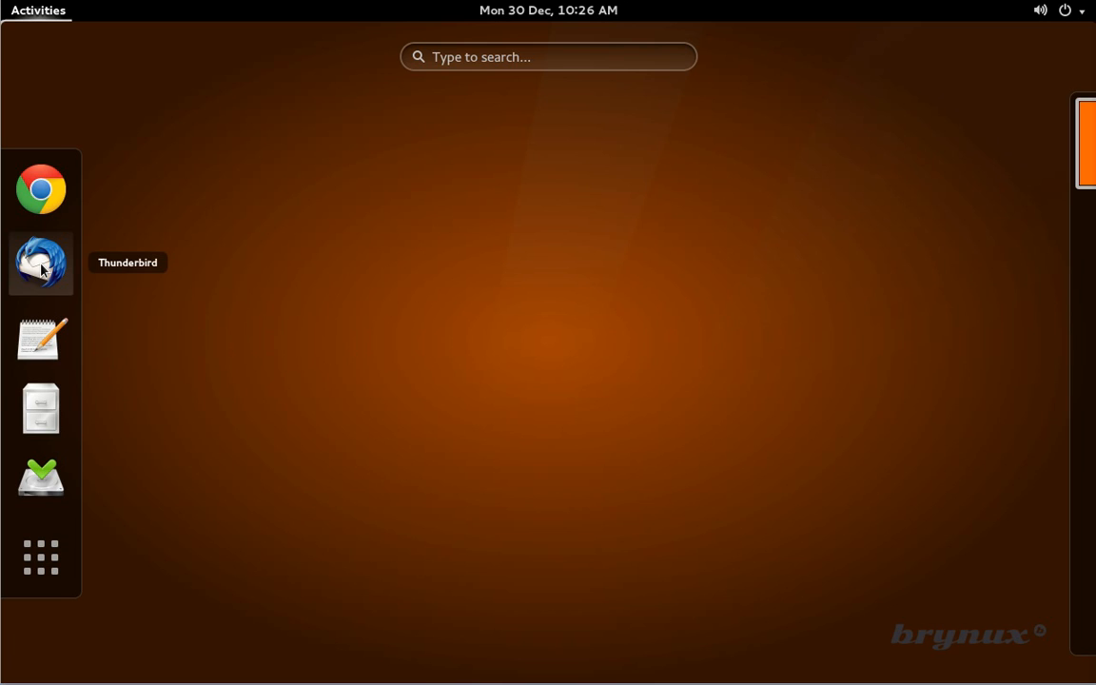
click(40, 263)
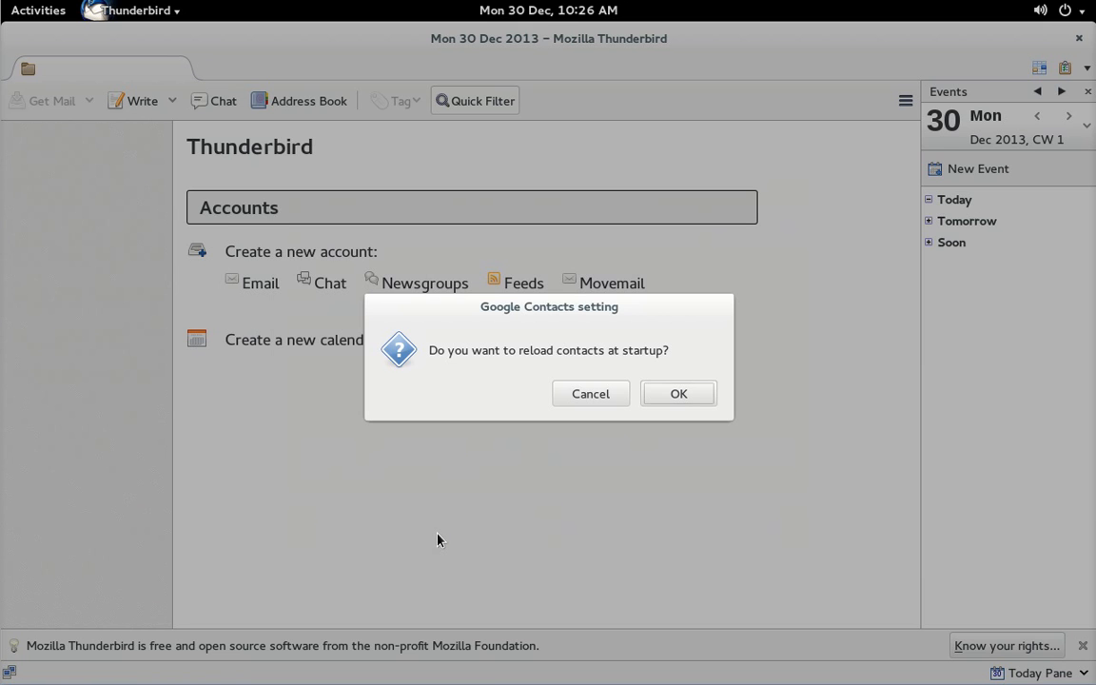
mouse_move(625, 375)
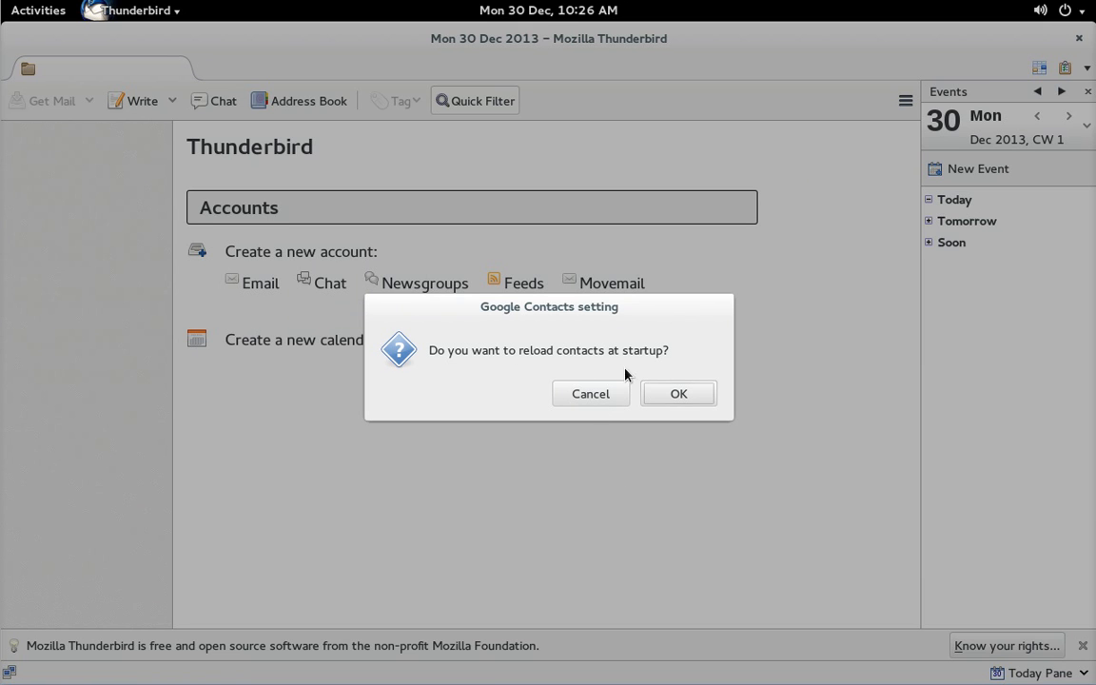
click(679, 393)
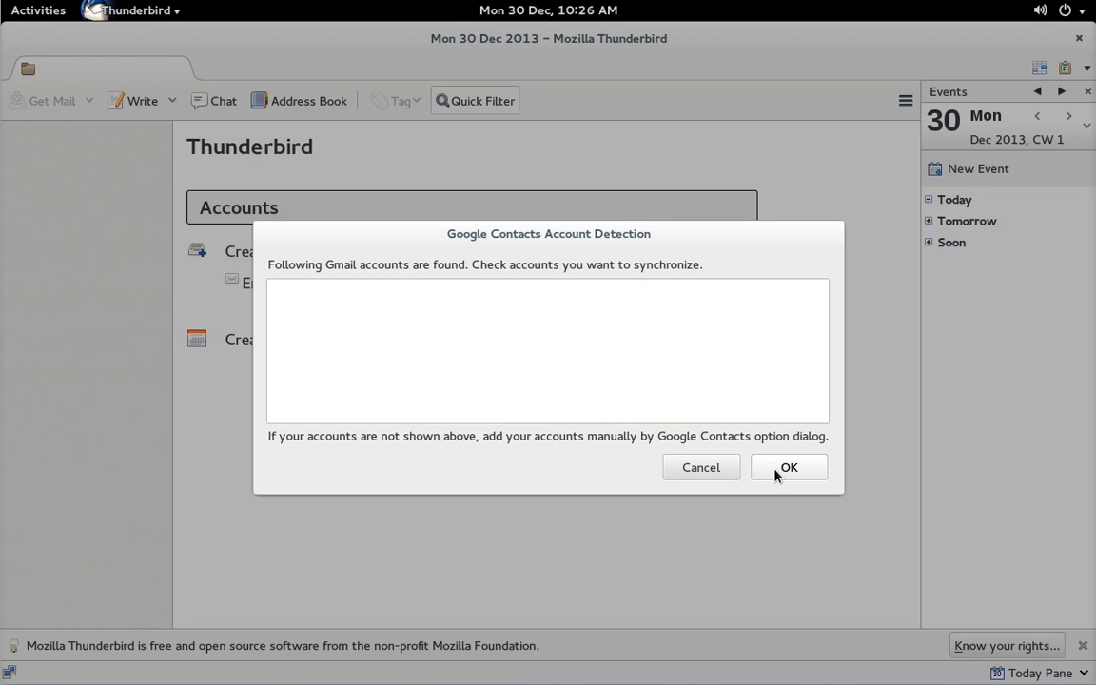
Step: Dismiss the detection list and enter name Brynn, a brynn Gmail address and password
click(789, 467)
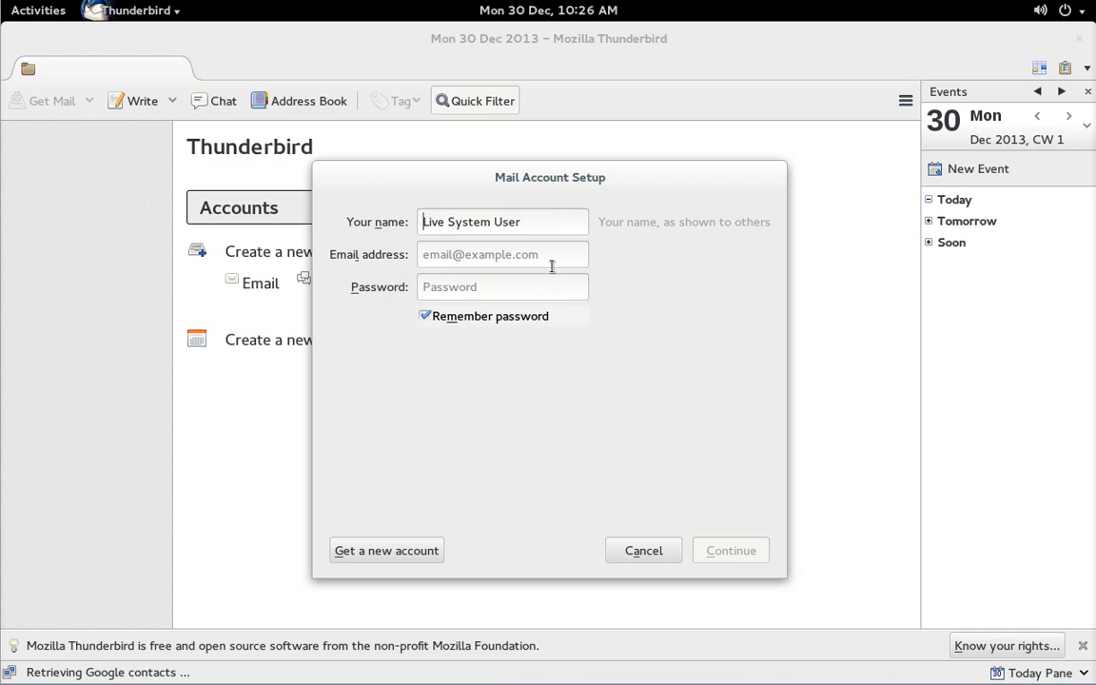
key(BackSpace)
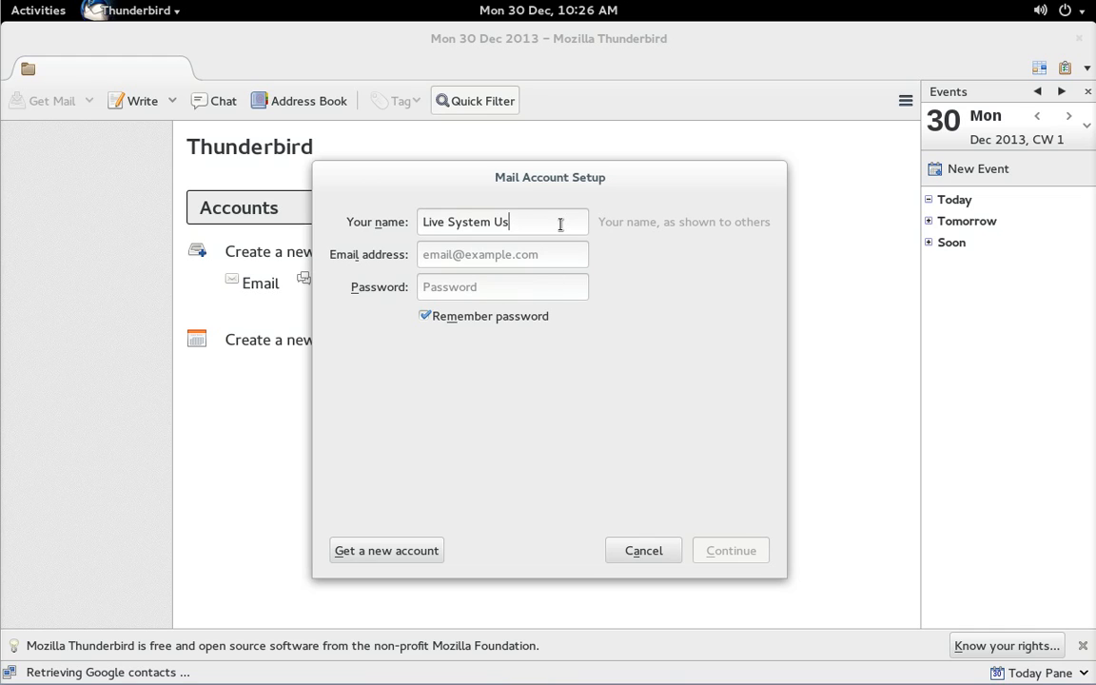
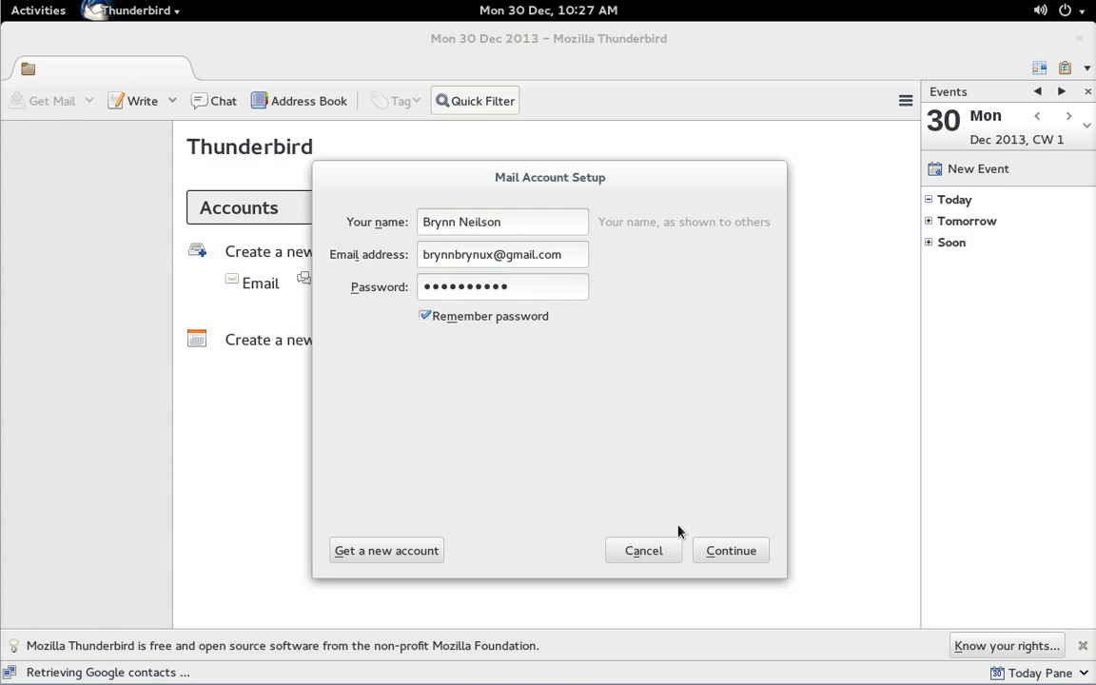
Step: Look up the Gmail server settings and create the account with the detected IMAP configuration
click(731, 550)
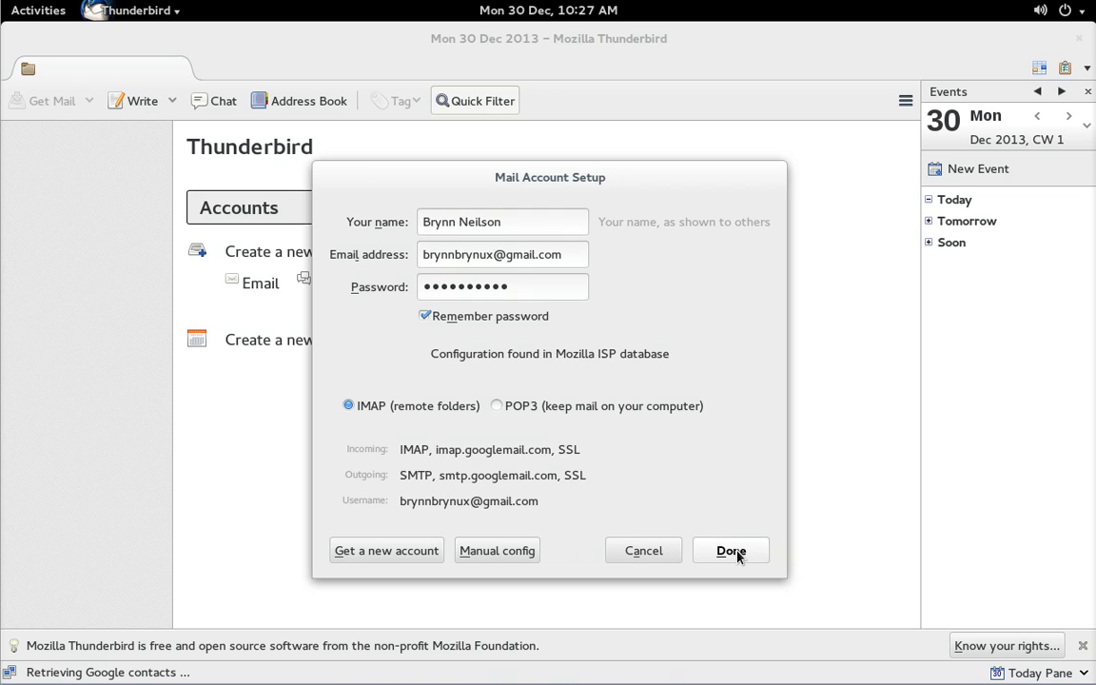
click(731, 550)
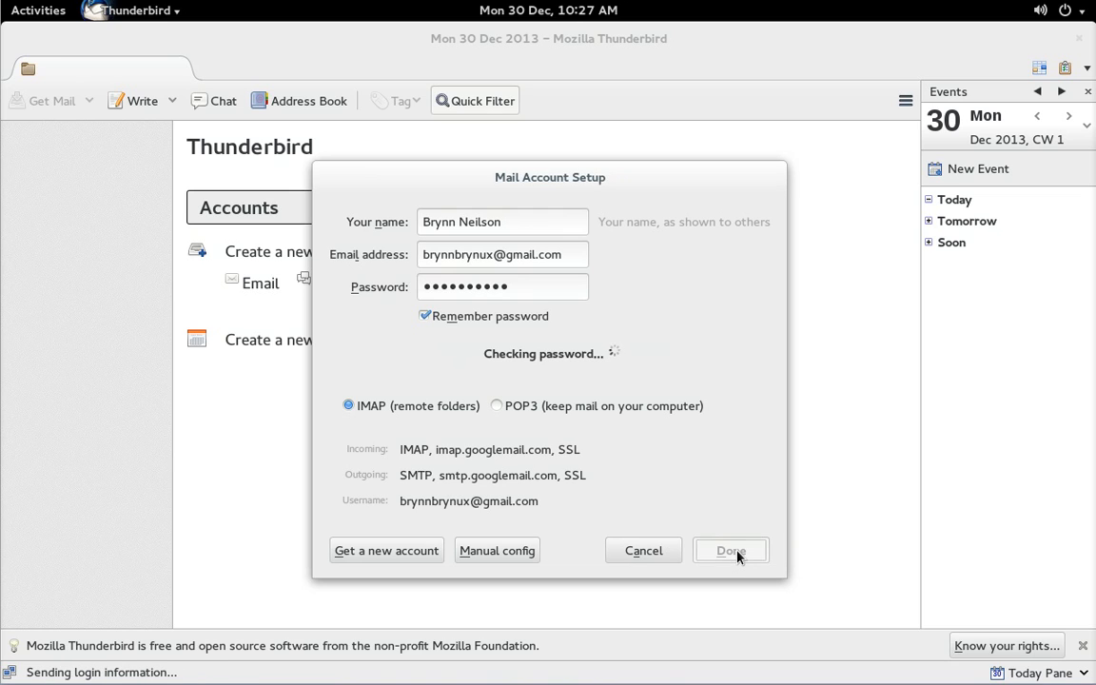
click(731, 550)
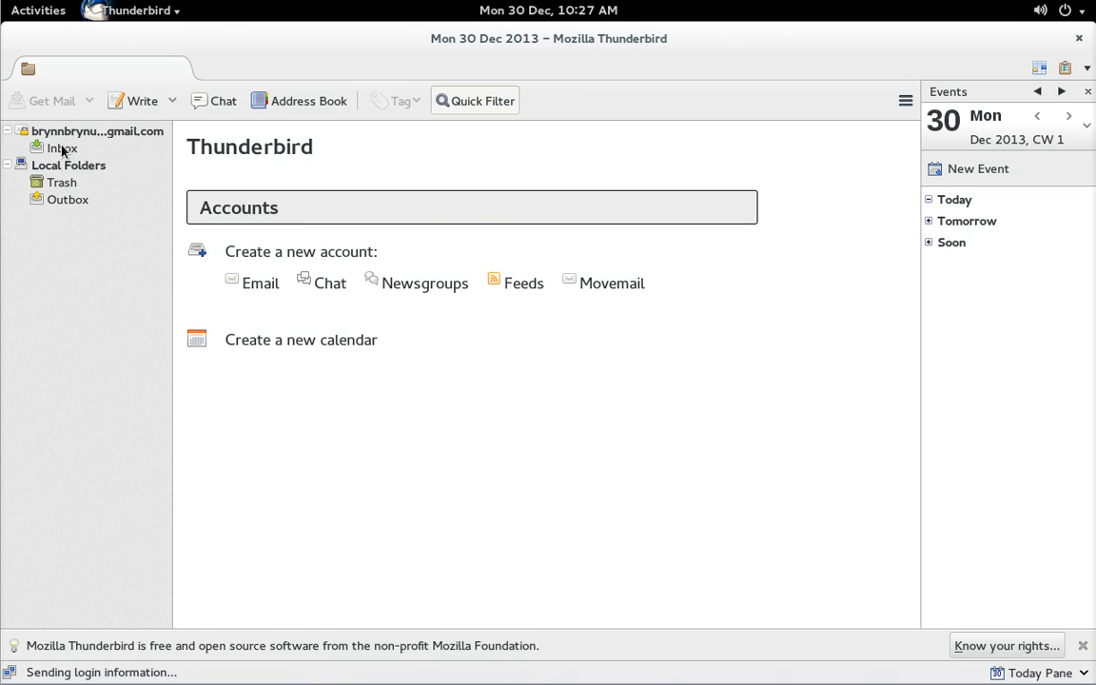
Step: Uncheck 'Keep messages for this account on this computer' in Synchronization & Storage and save
right_click(85, 131)
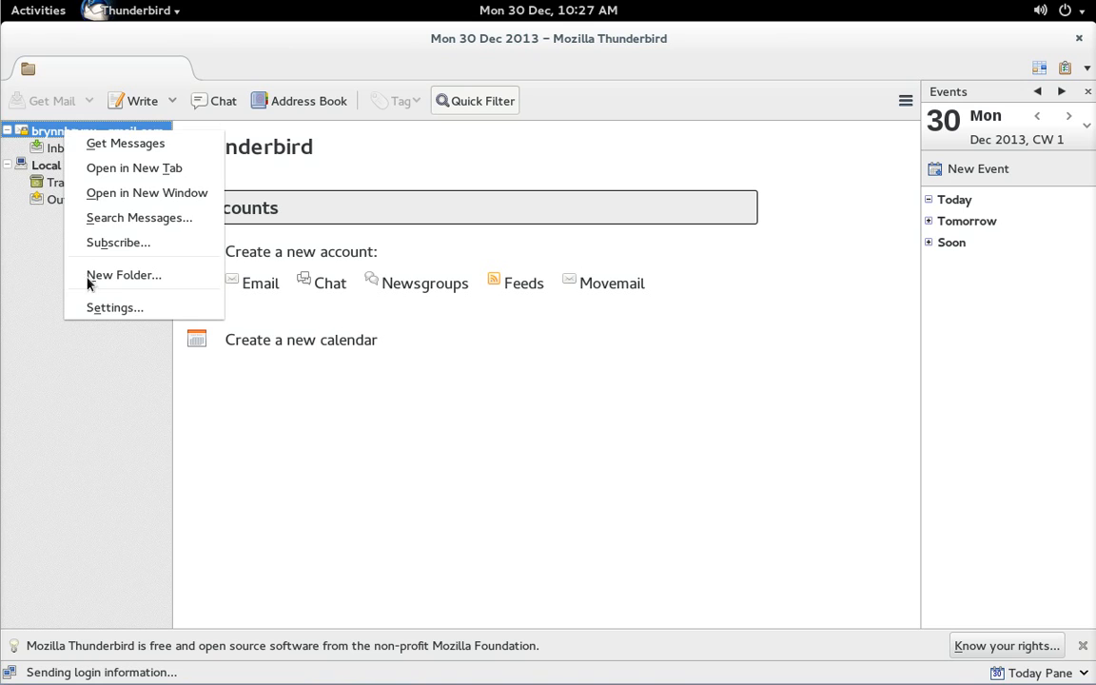
click(114, 306)
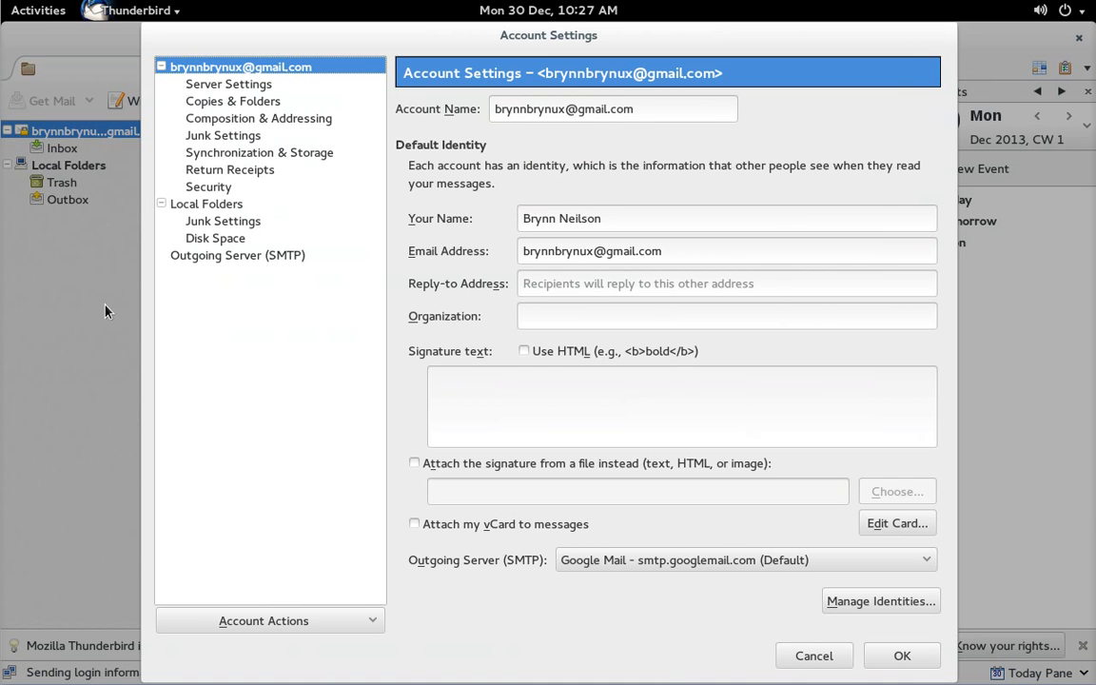
mouse_move(225, 157)
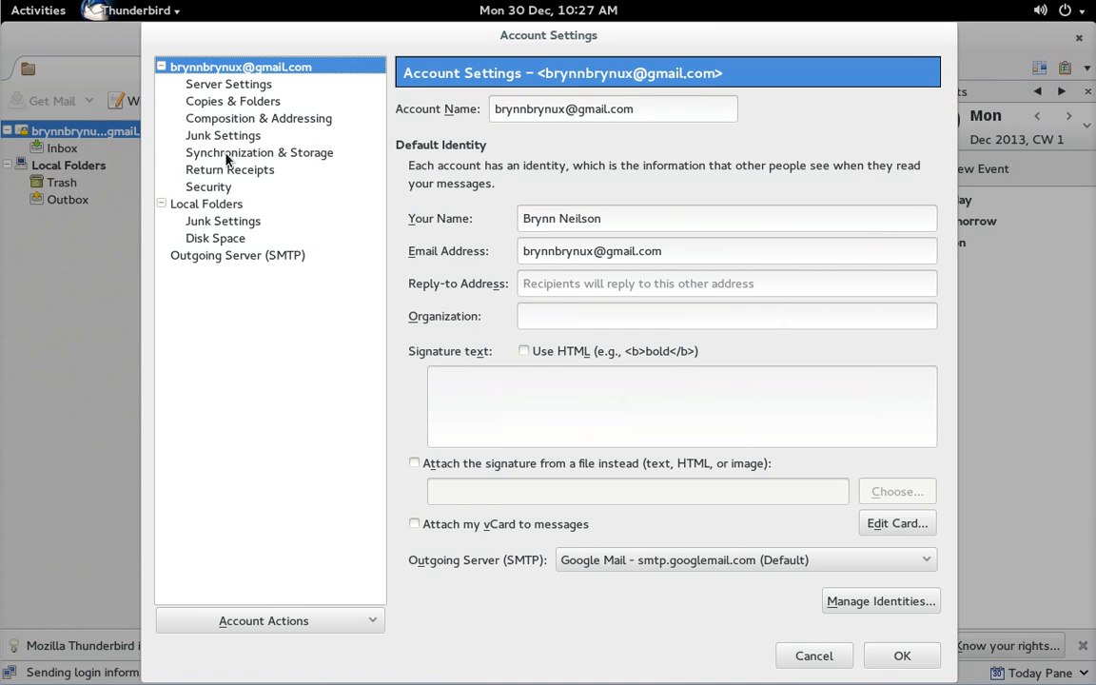
click(259, 152)
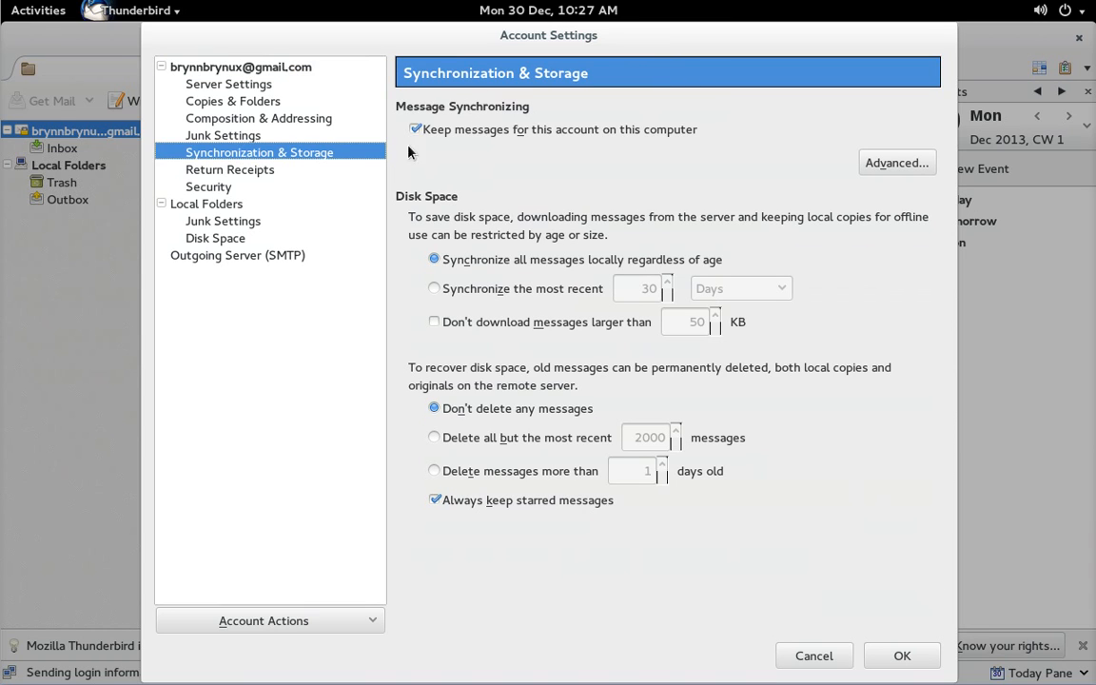
click(413, 130)
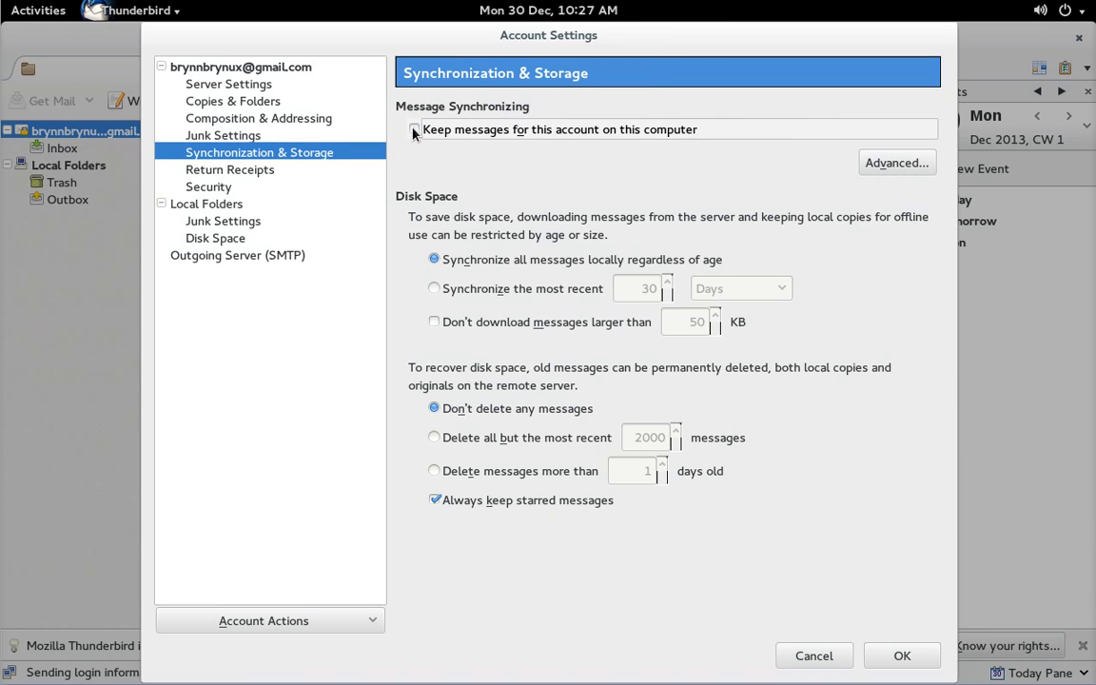
click(415, 130)
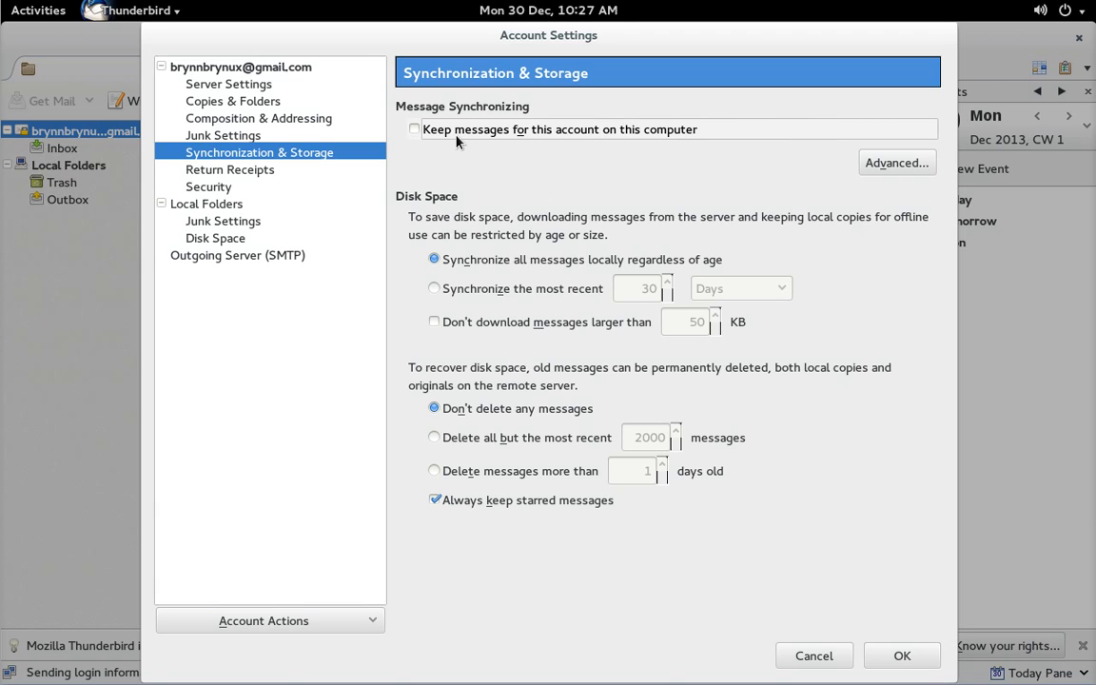
mouse_move(463, 140)
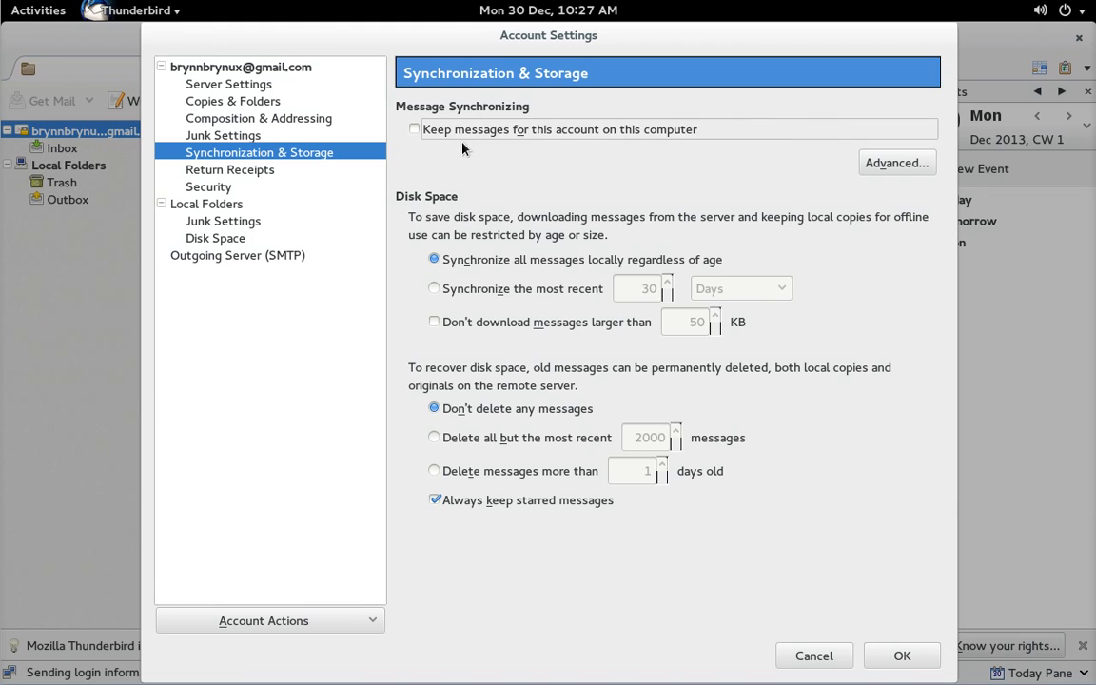
mouse_move(855, 655)
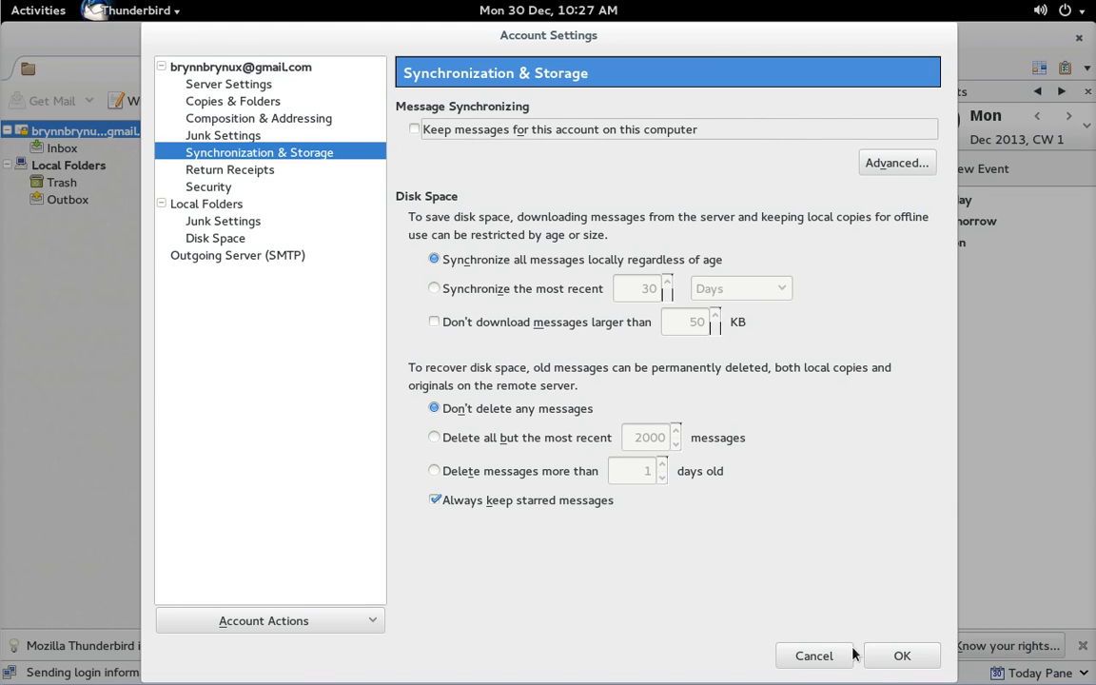
click(902, 656)
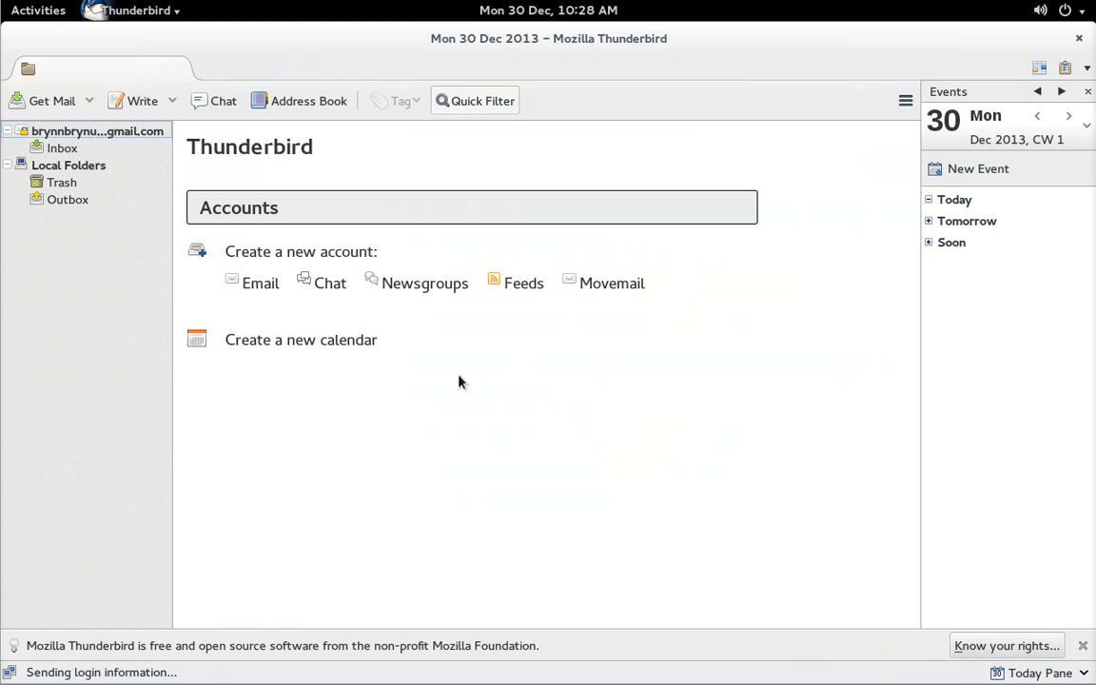
Step: Browse the Gmail Inbox subfolders to the Clients folder's one message, then quit Thunderbird
click(59, 148)
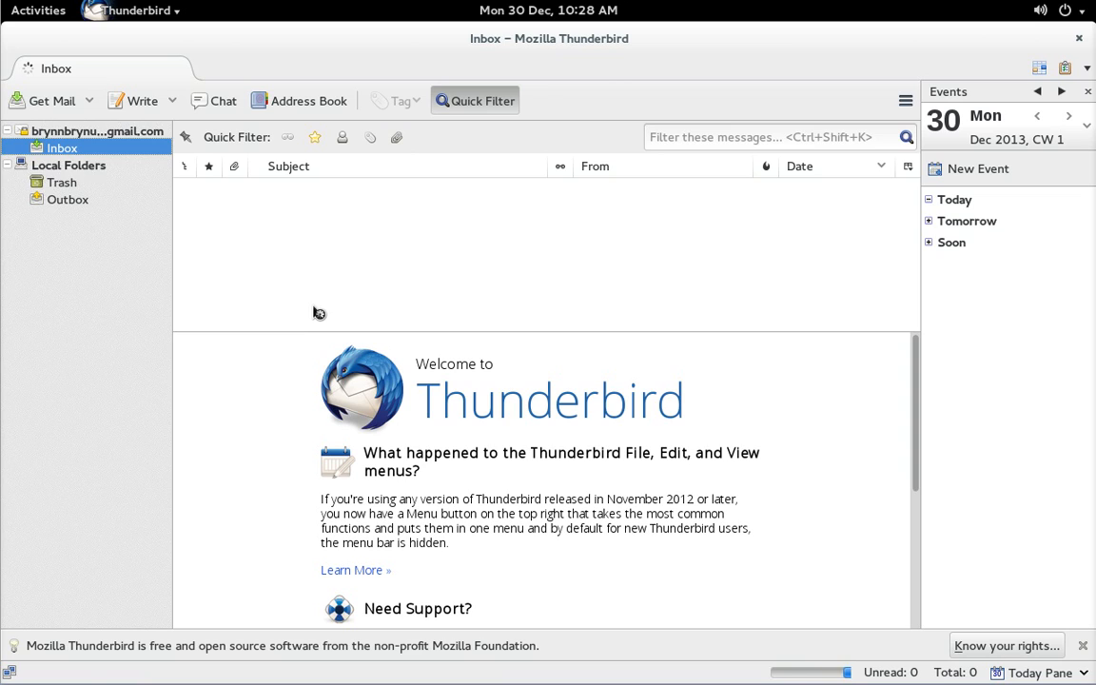
click(19, 131)
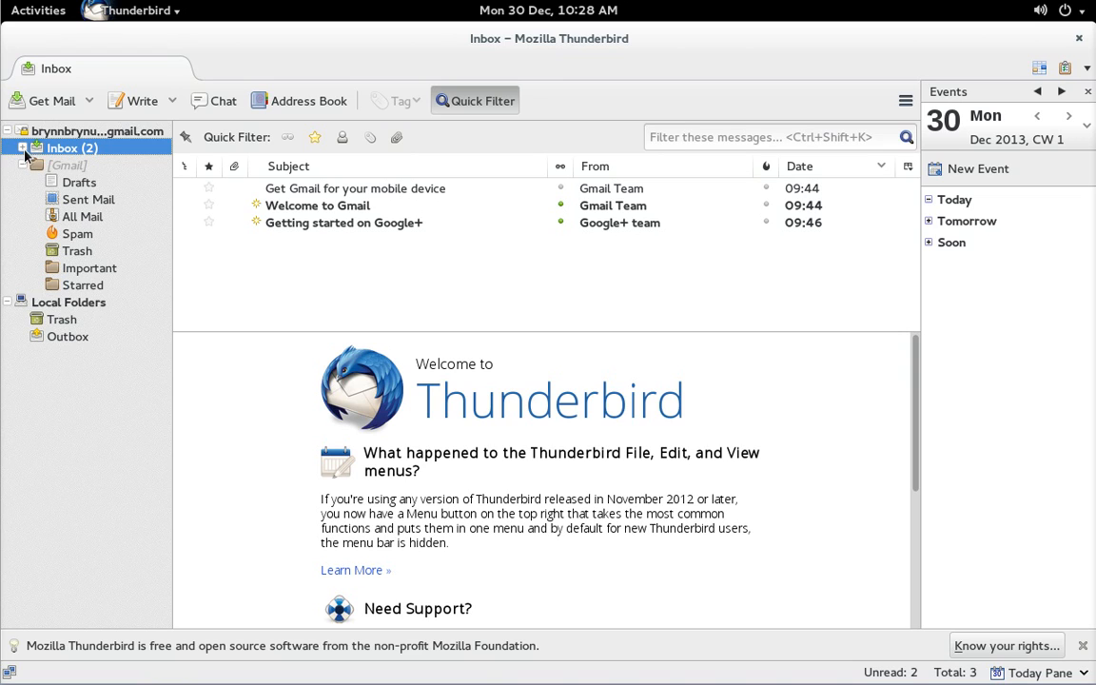
click(24, 148)
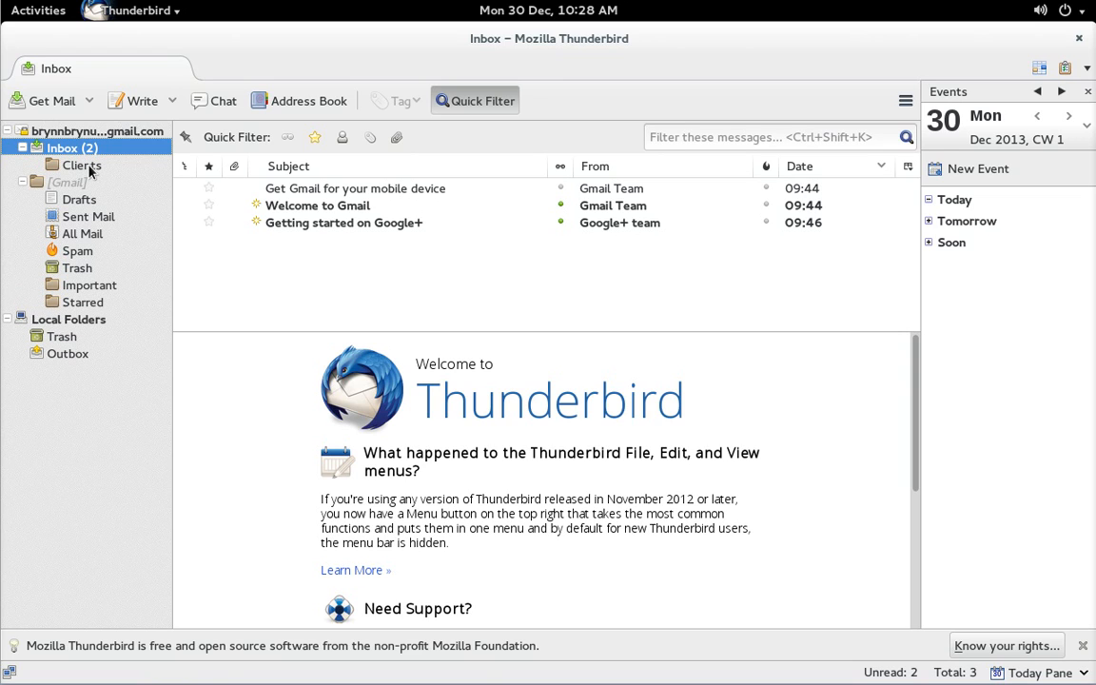
click(81, 165)
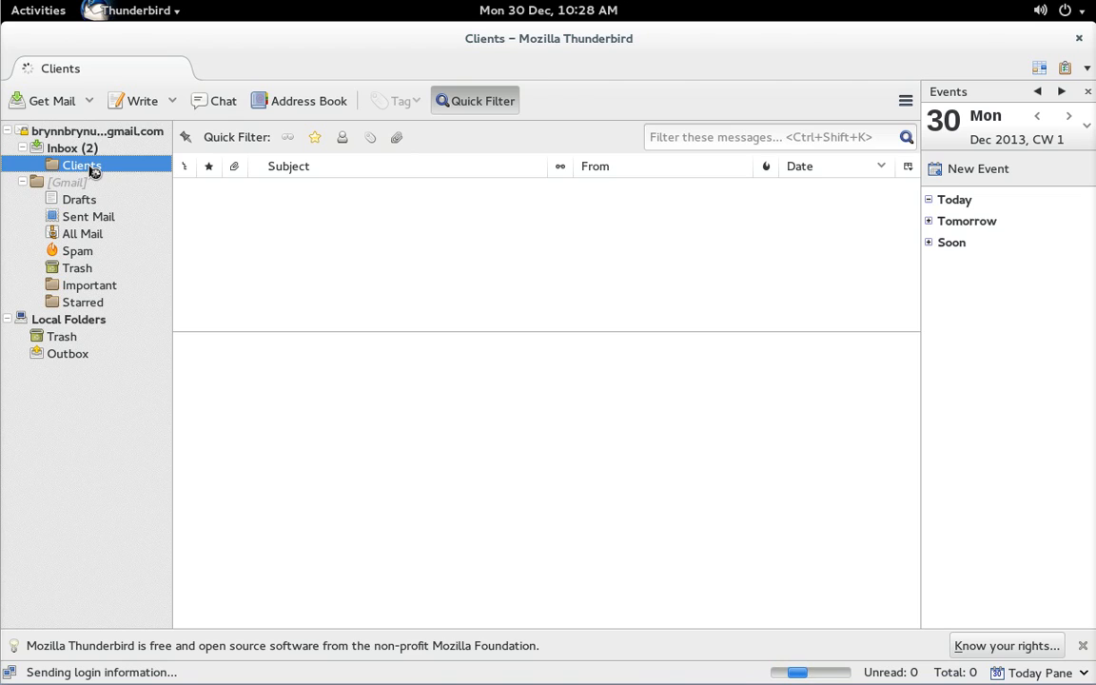
click(81, 164)
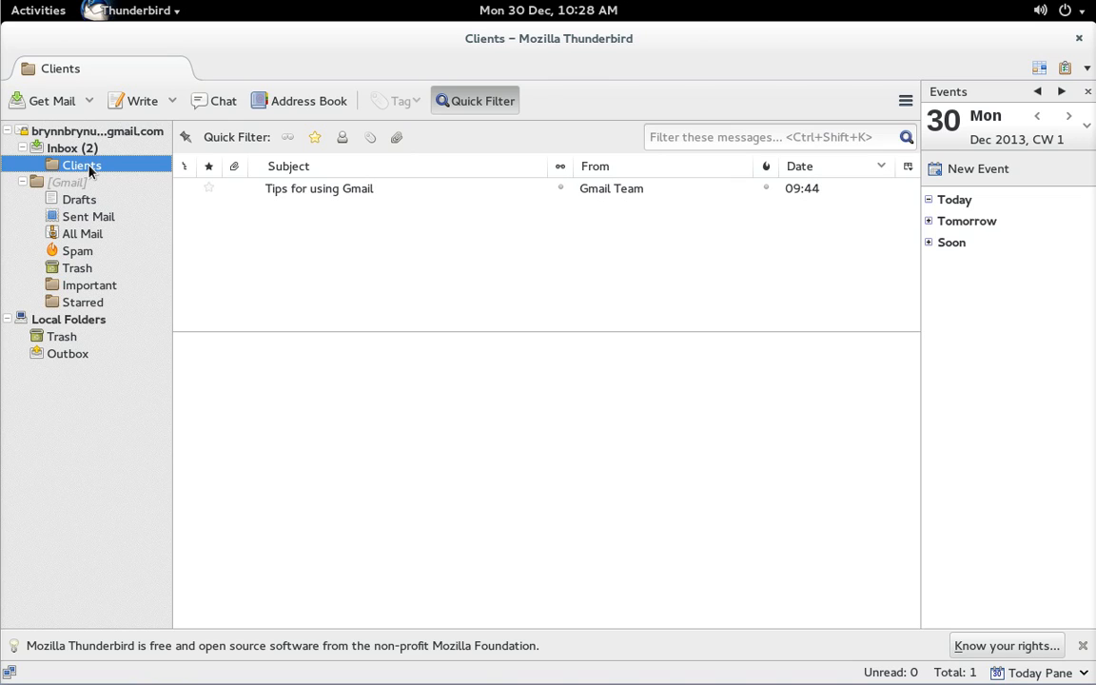
mouse_move(934, 160)
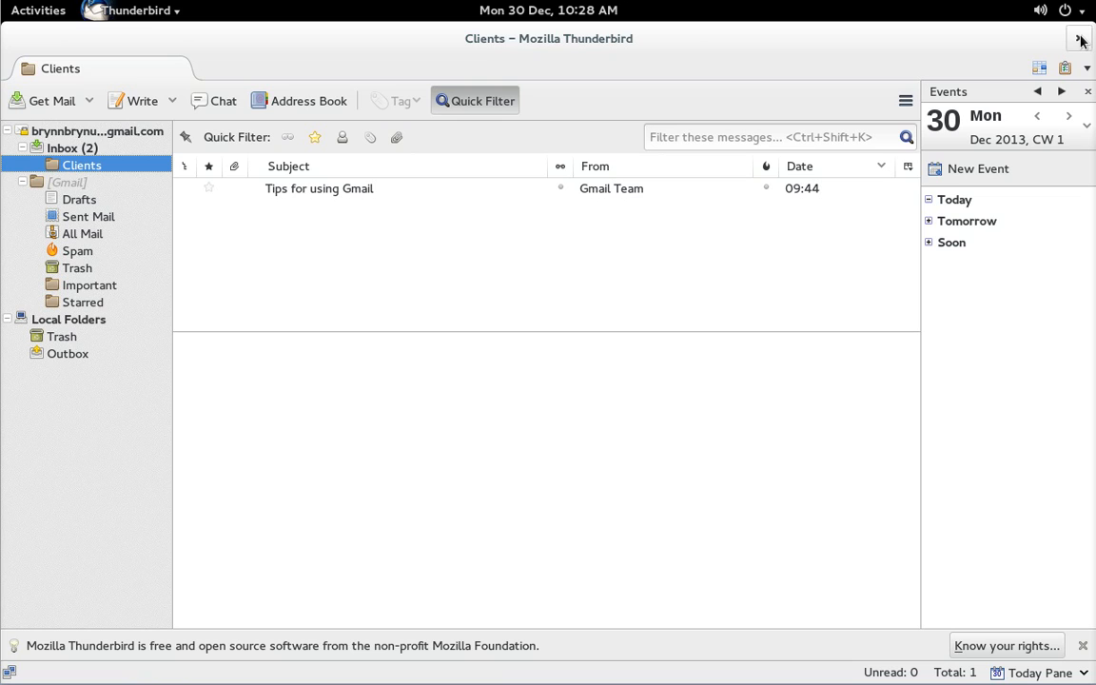
click(1081, 41)
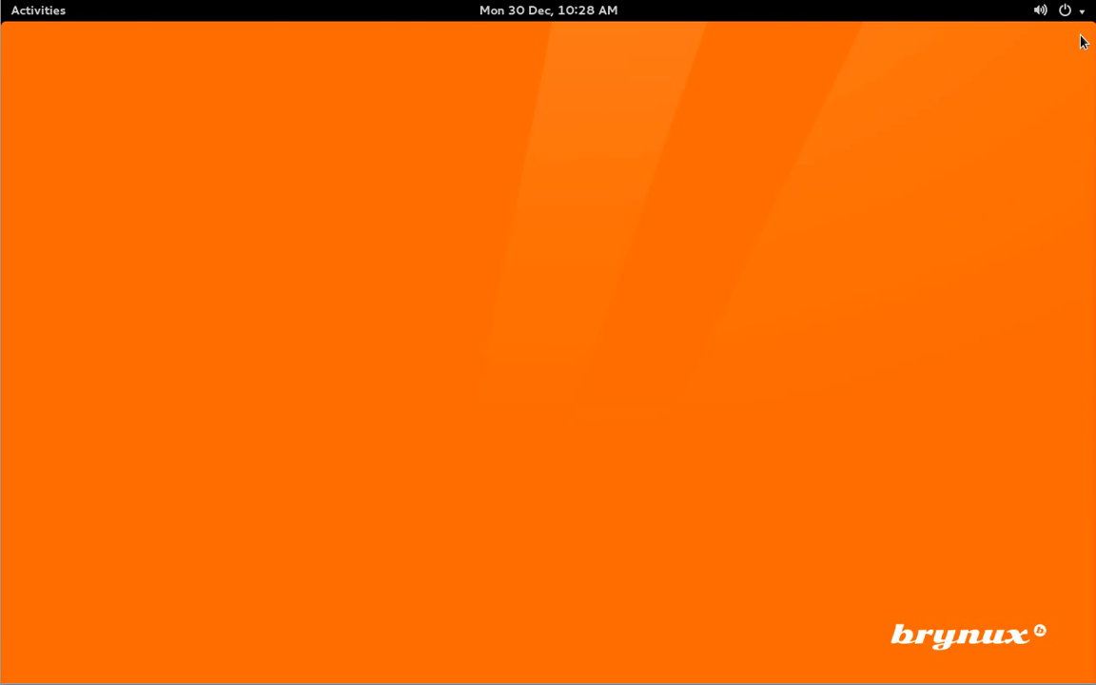
Step: Relaunch Thunderbird from the Activities dash and open the Address Book from the toolbar
click(38, 11)
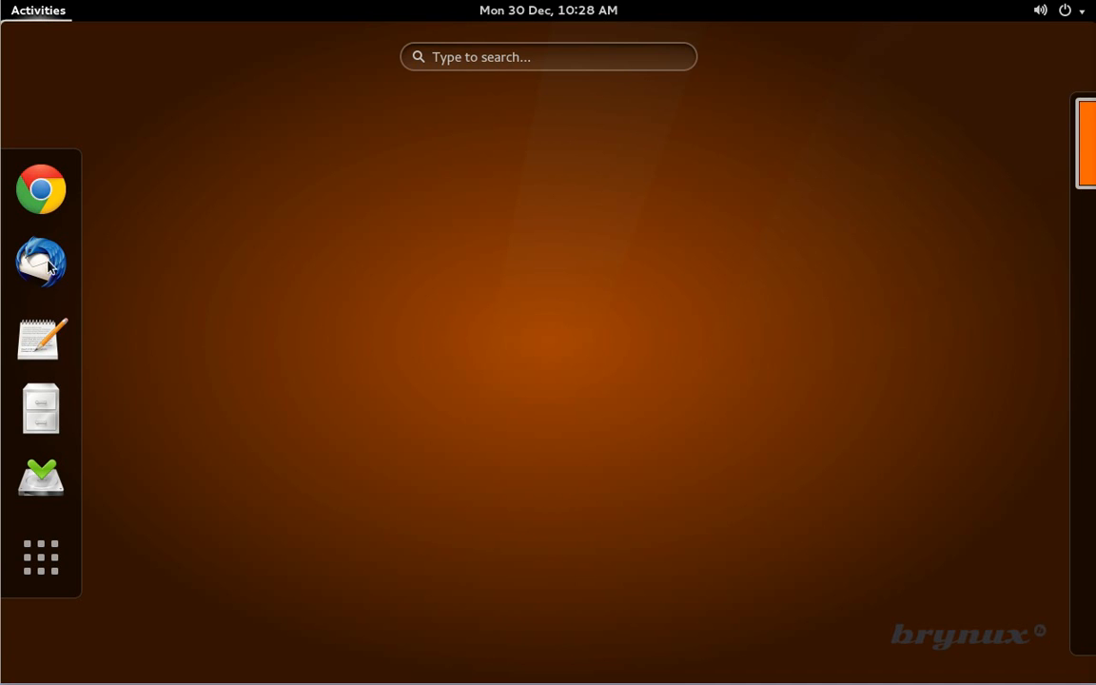
click(41, 262)
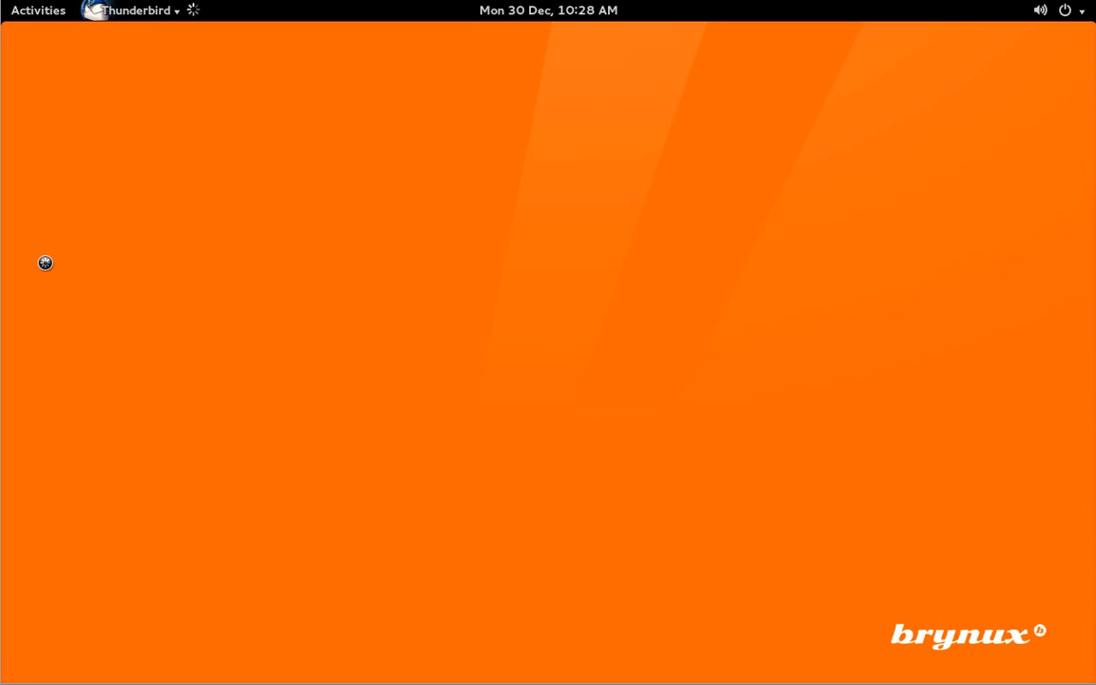
click(133, 10)
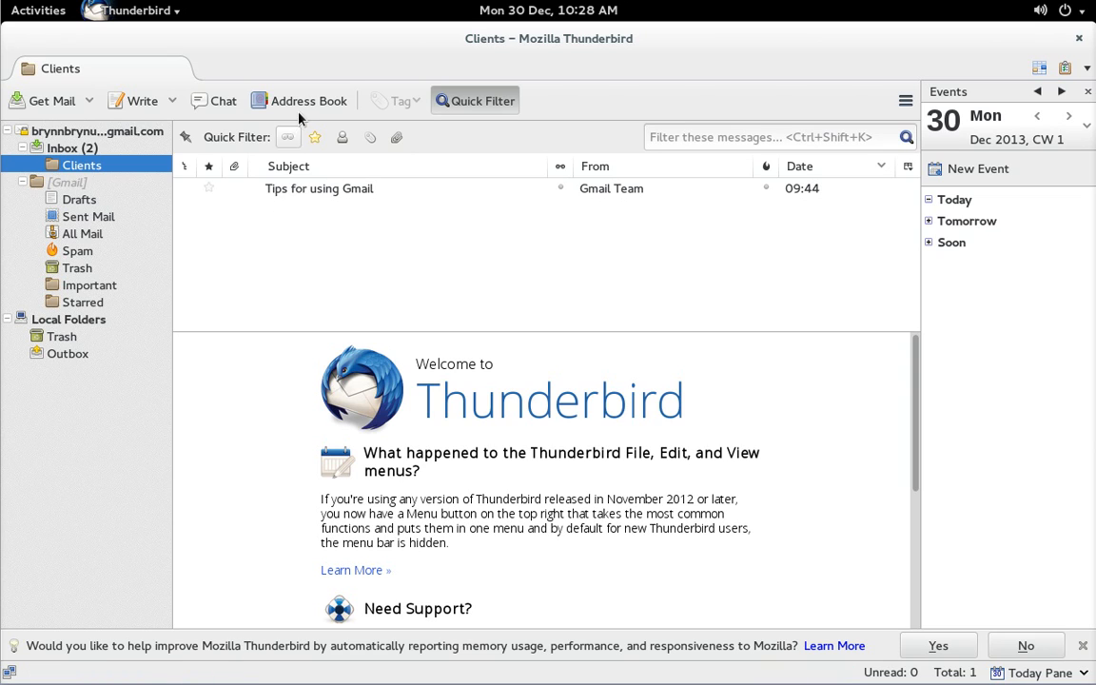
click(309, 99)
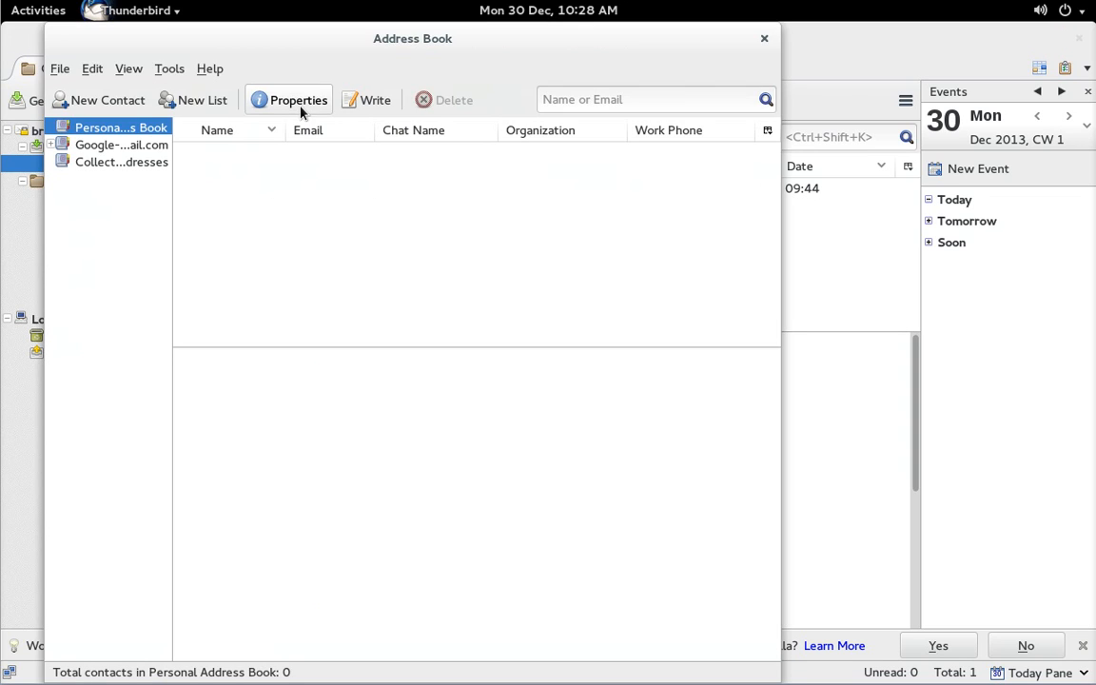
Step: Select the Google address book to list its five synced contacts and groups
click(122, 145)
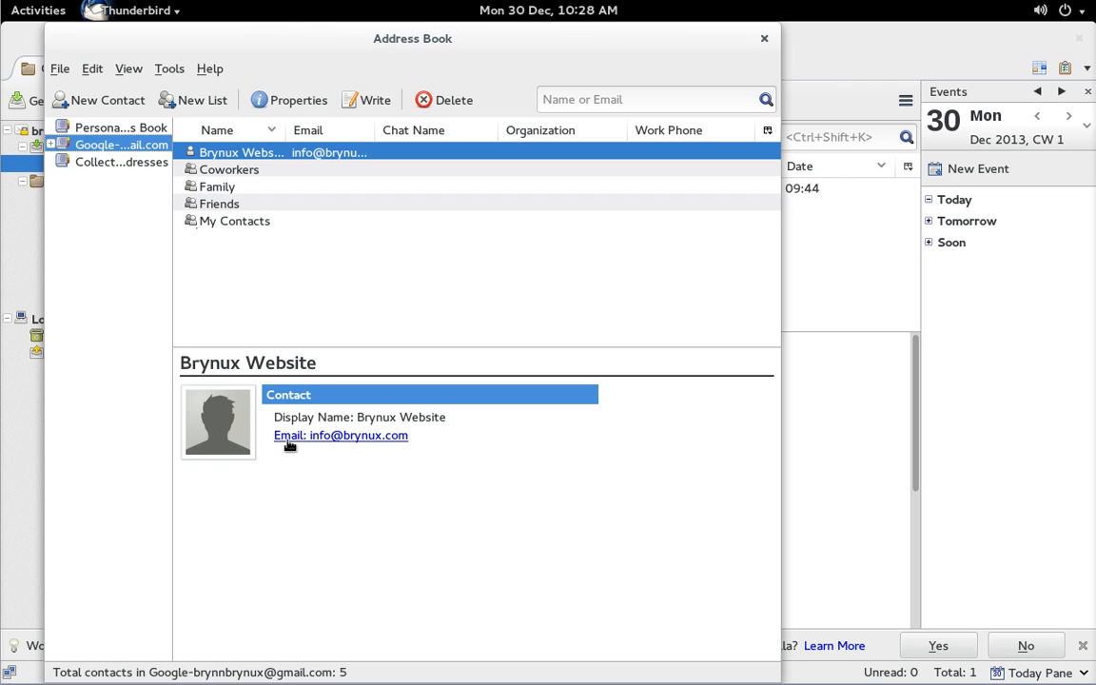
mouse_move(286, 427)
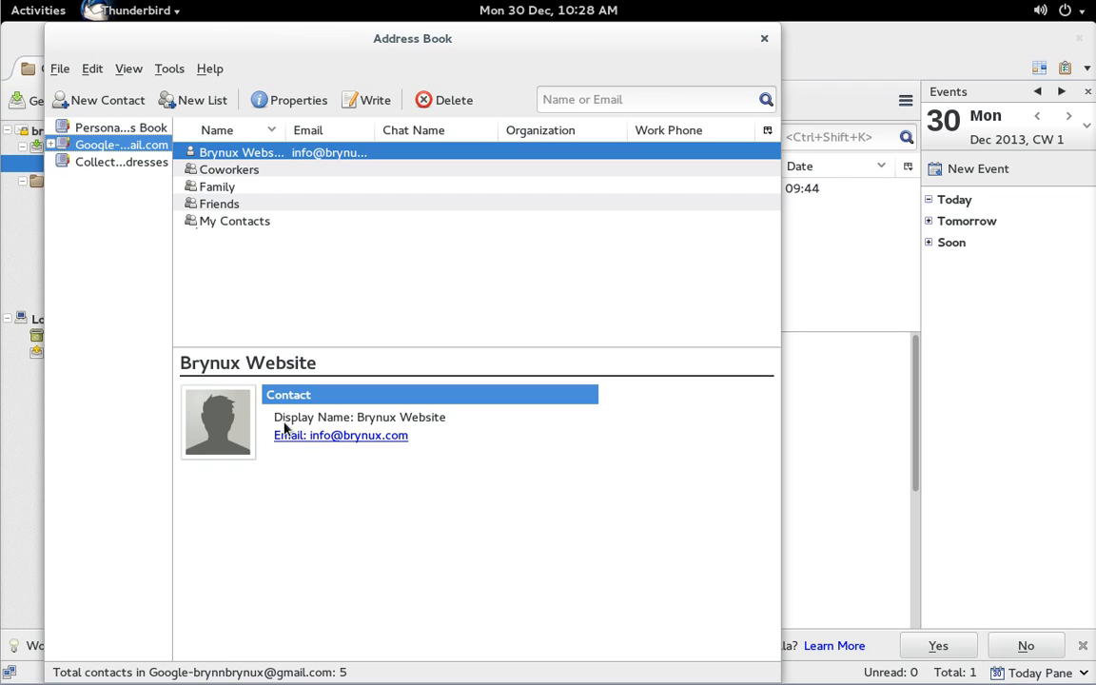
mouse_move(243, 200)
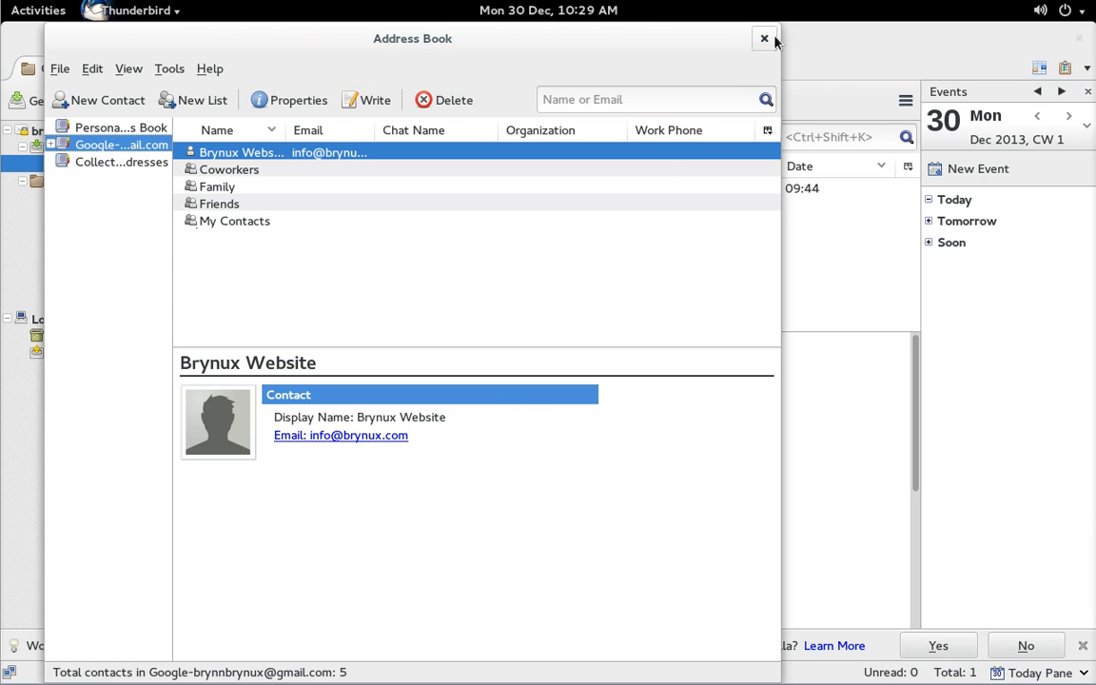
Step: Close the Address Book, enable the Menu Bar, and briefly open then close the Calendar tab
click(763, 38)
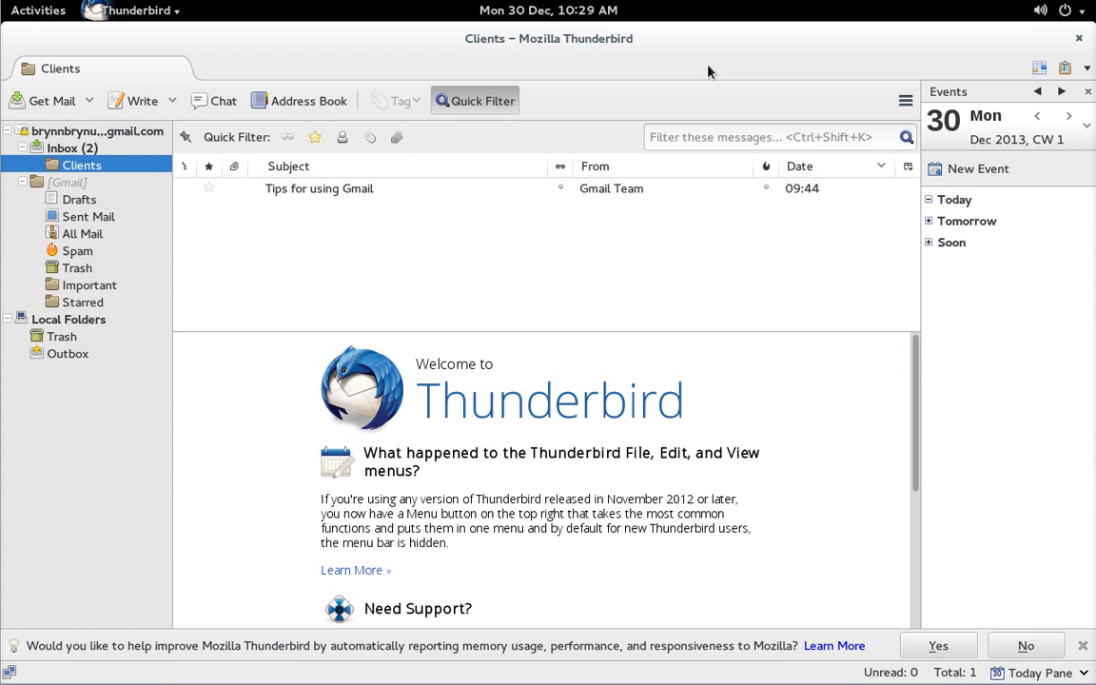
mouse_move(430, 124)
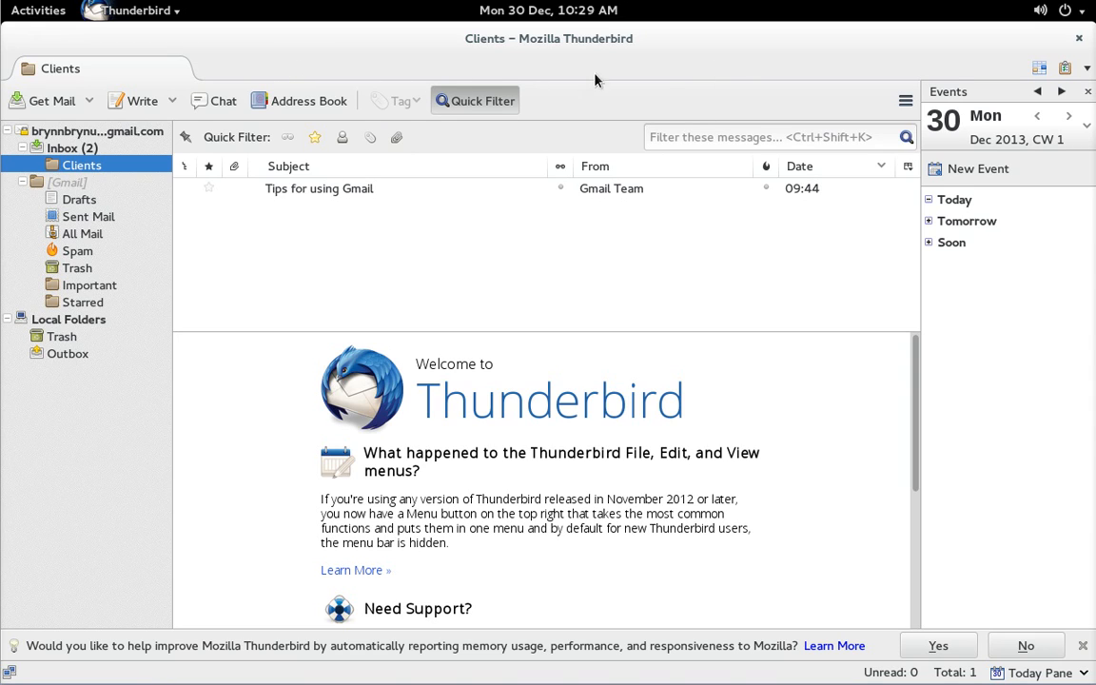
mouse_move(429, 74)
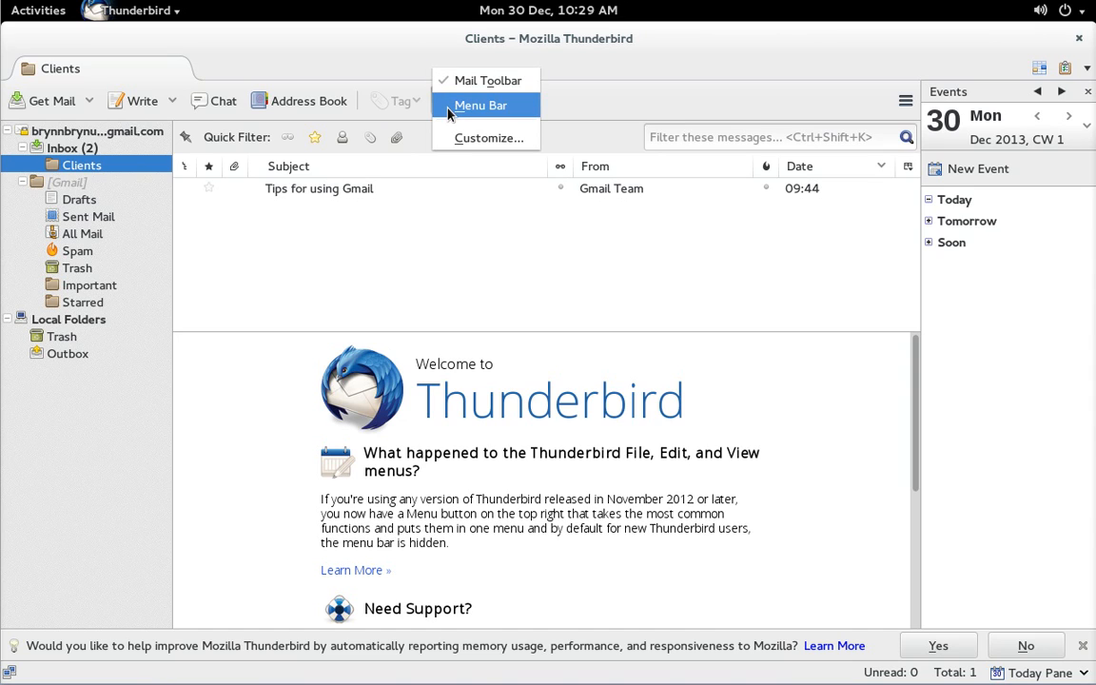
click(486, 105)
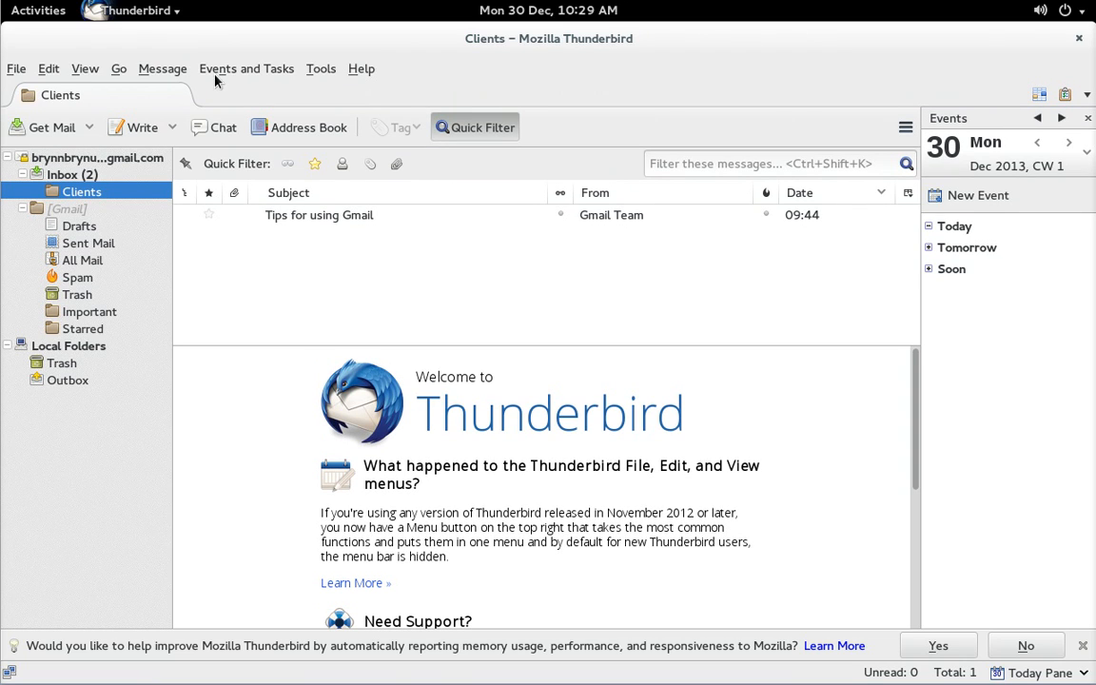
mouse_move(361, 266)
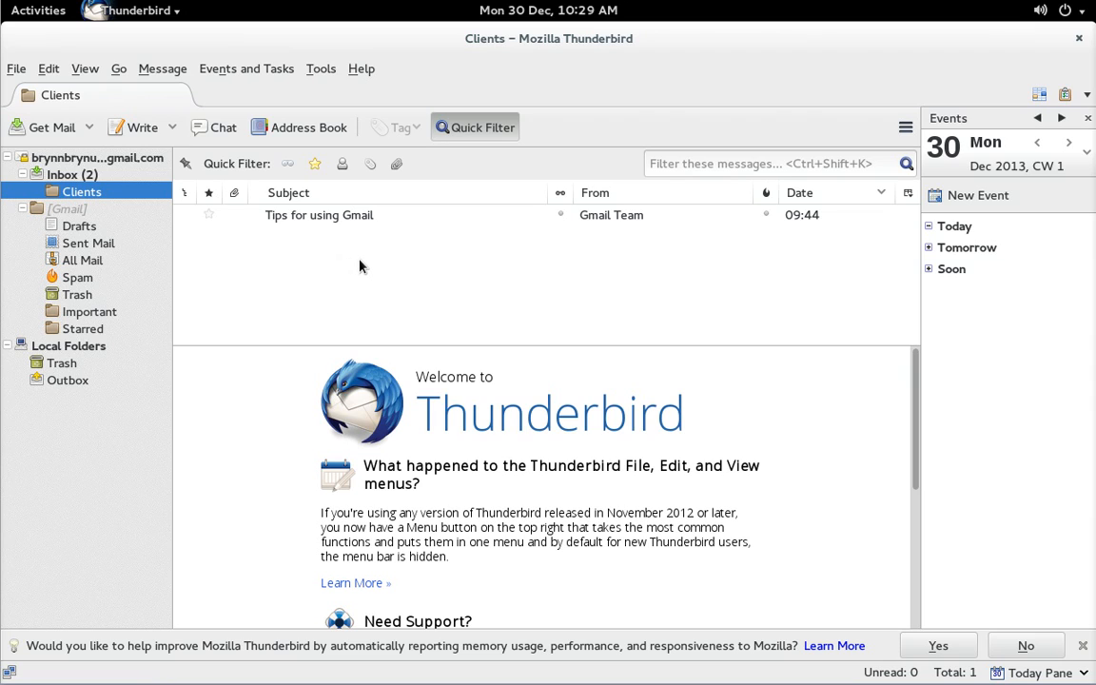
mouse_move(368, 264)
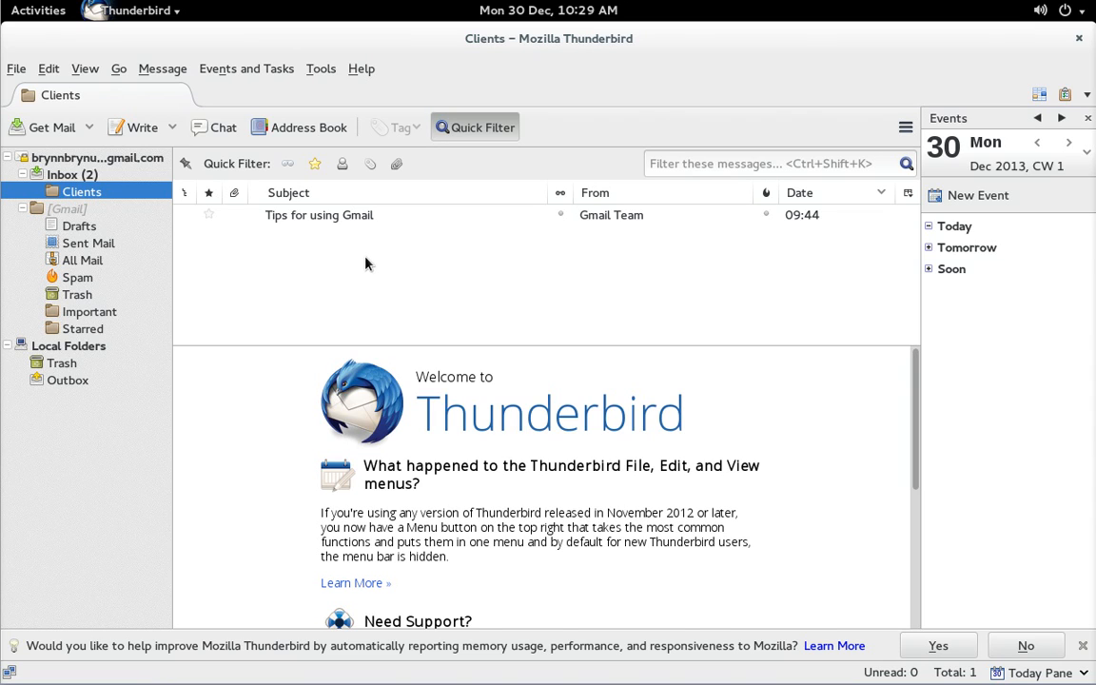
mouse_move(372, 260)
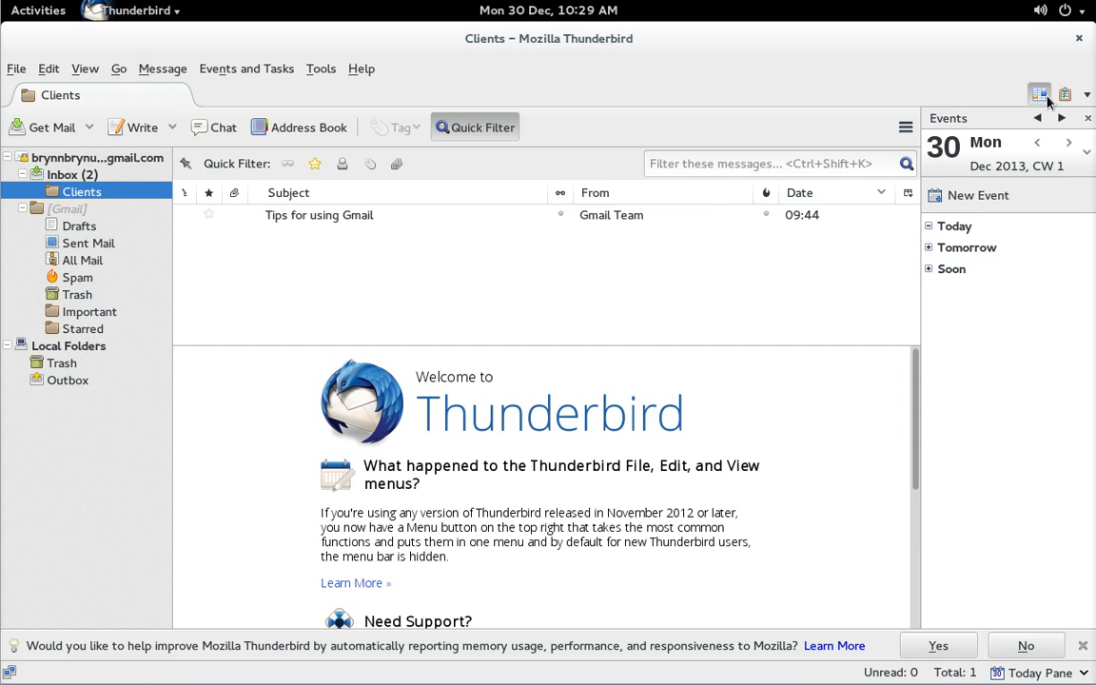
click(1039, 92)
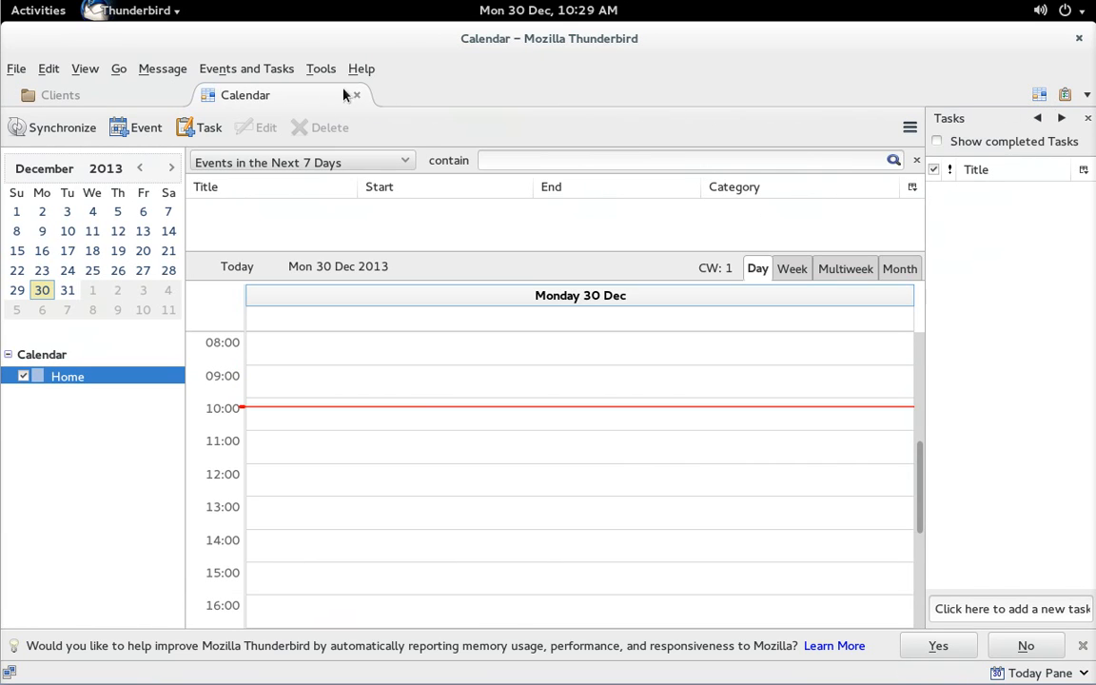
click(59, 95)
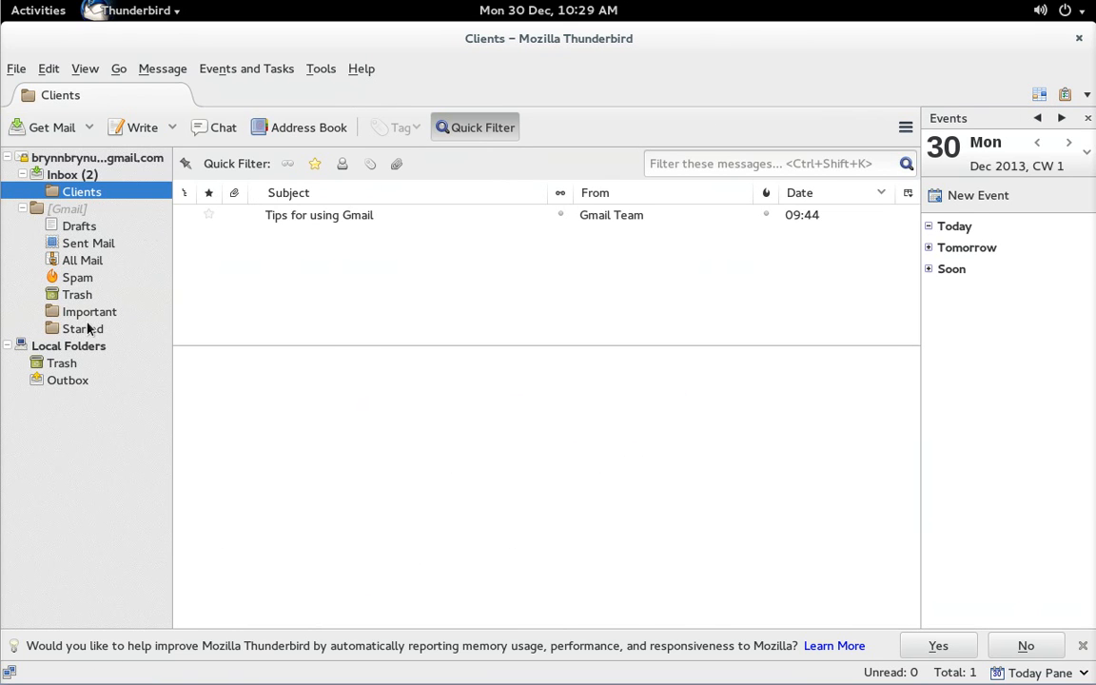
mouse_move(320, 75)
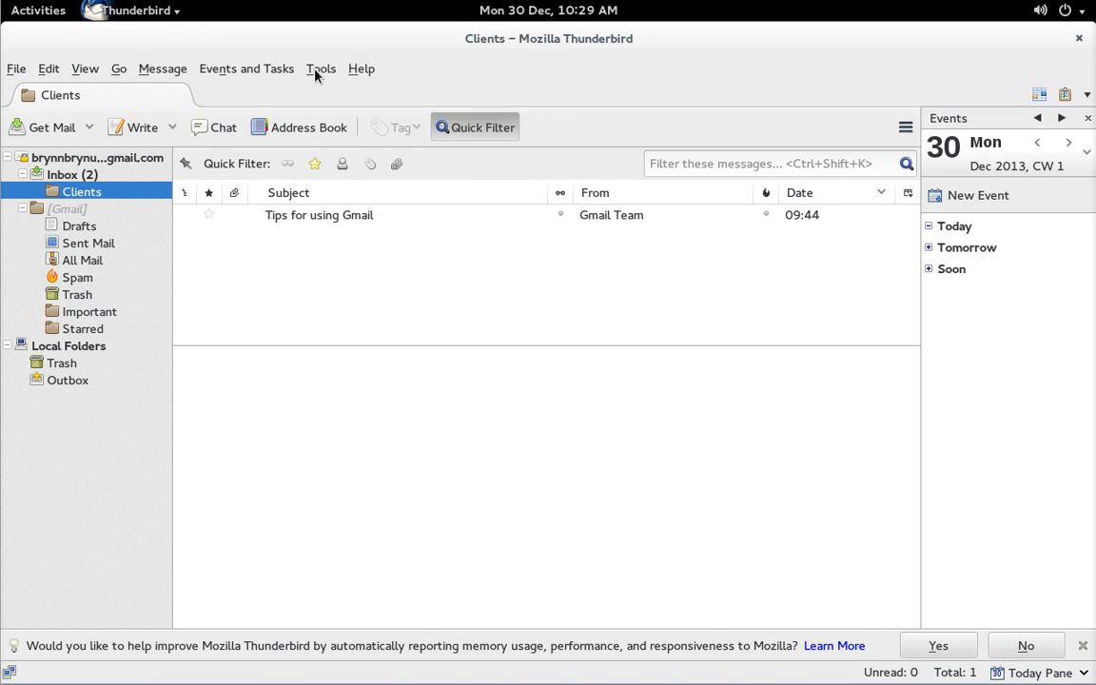
Step: Open the Tools menu listing Address Book, Add-ons, Import and other utilities
click(322, 67)
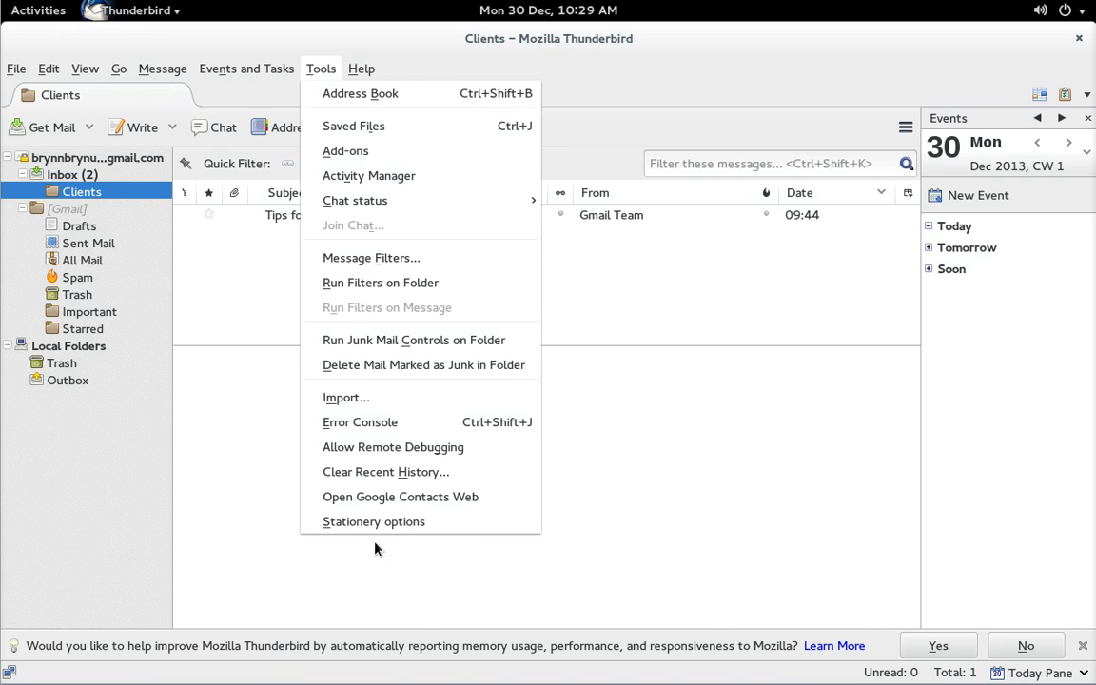
mouse_move(381, 522)
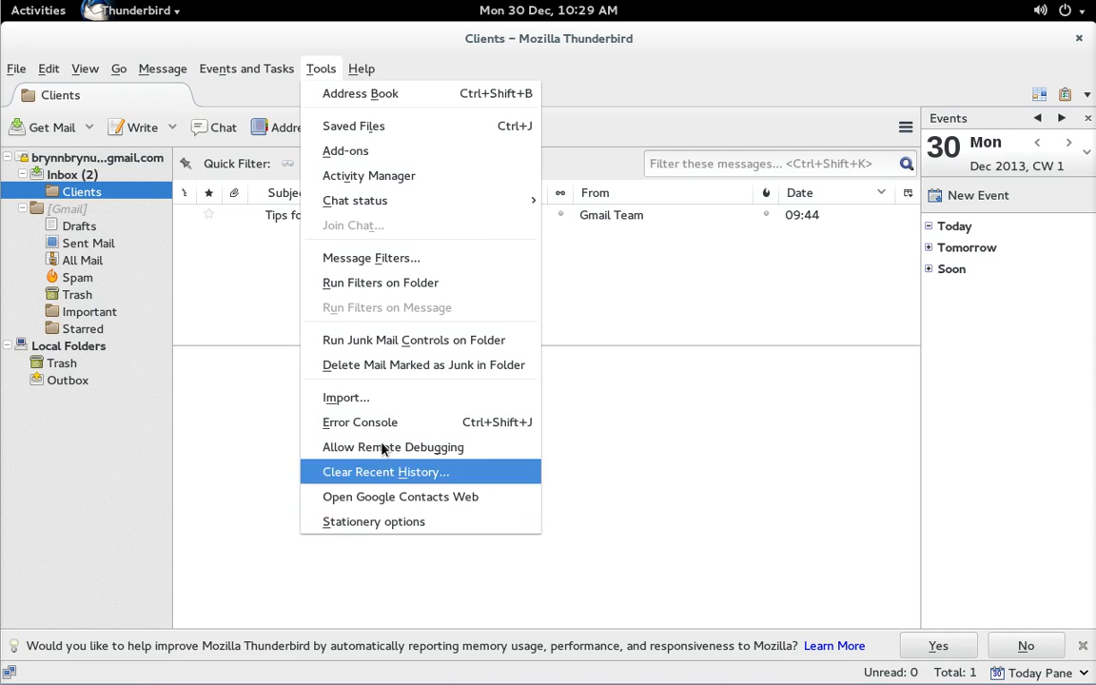
Step: Open the Add-ons Manager from Tools and show its Extensions list
click(400, 497)
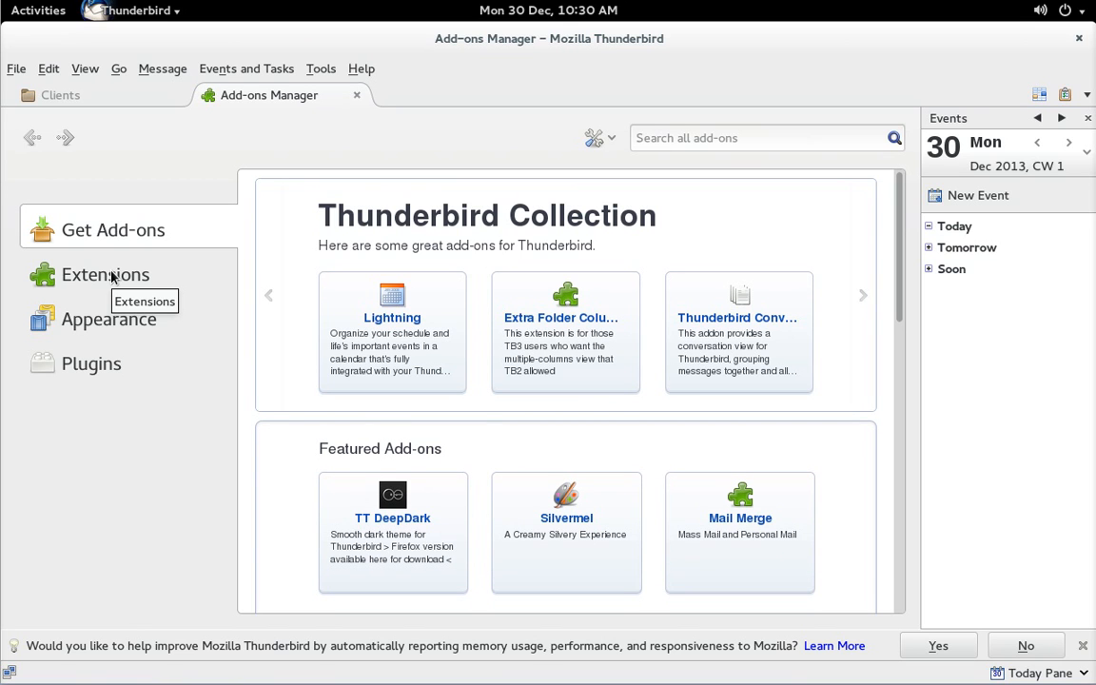
click(105, 274)
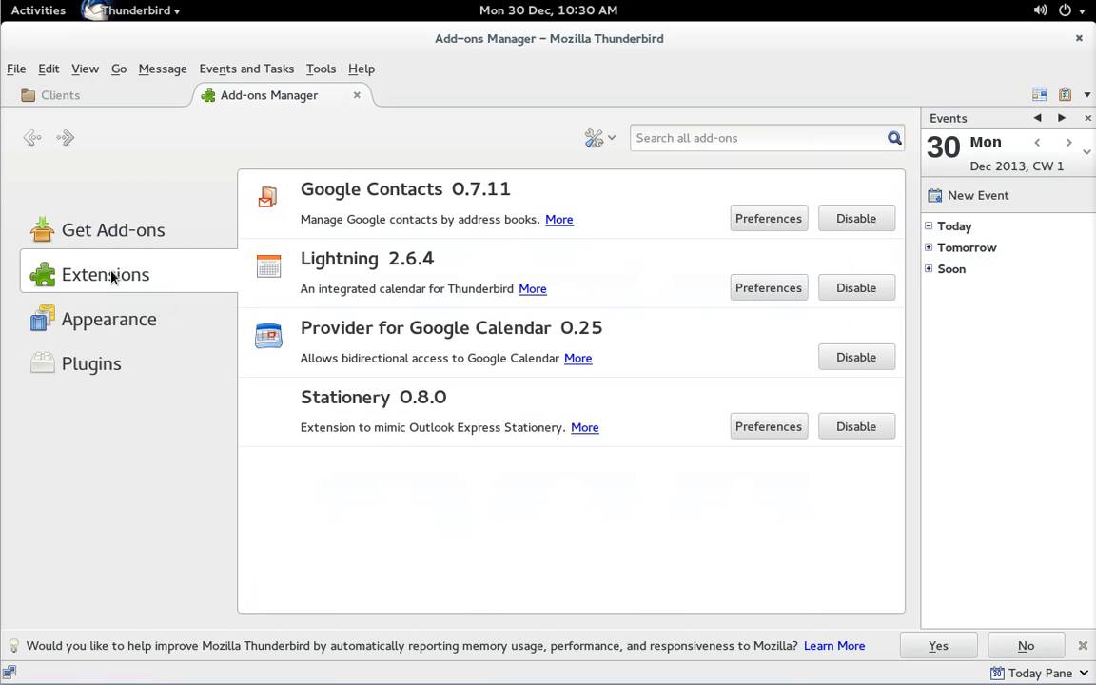